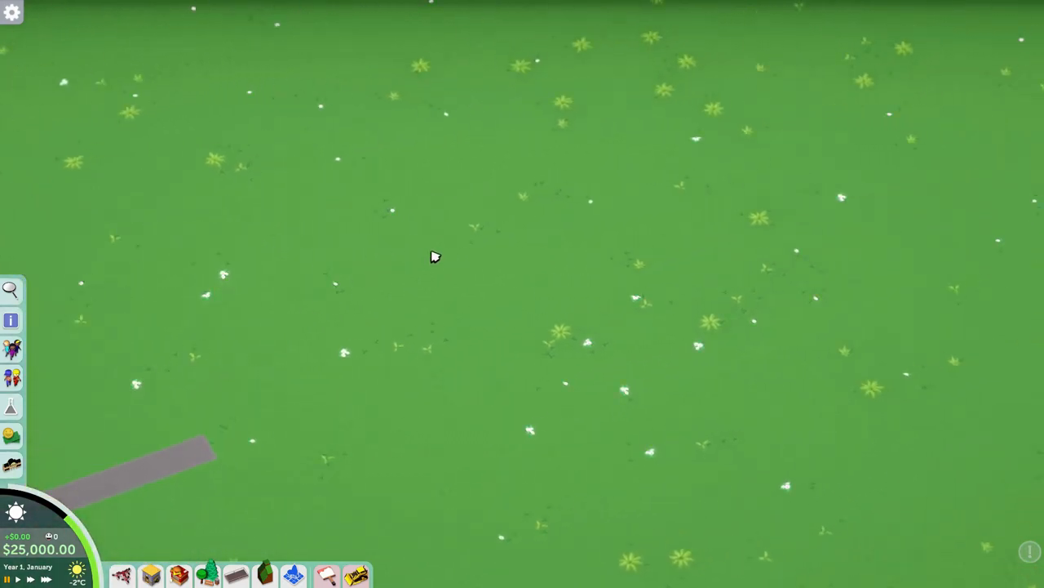
{"action": "mouse_move", "coordinate": [388, 269]}
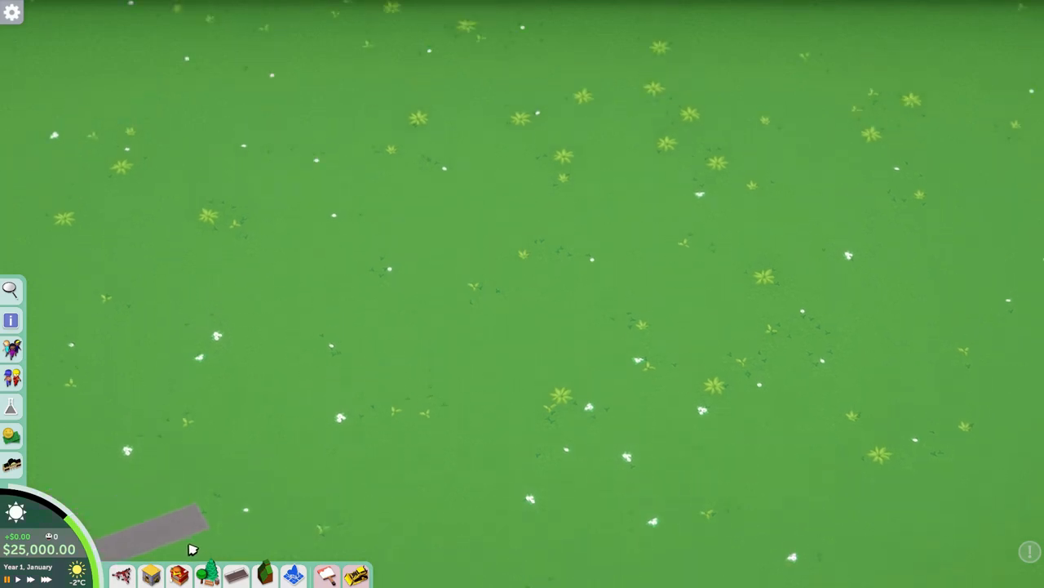
Bring up the shops catalogue over the empty grass field.
{"action": "left_click", "coordinate": [179, 573]}
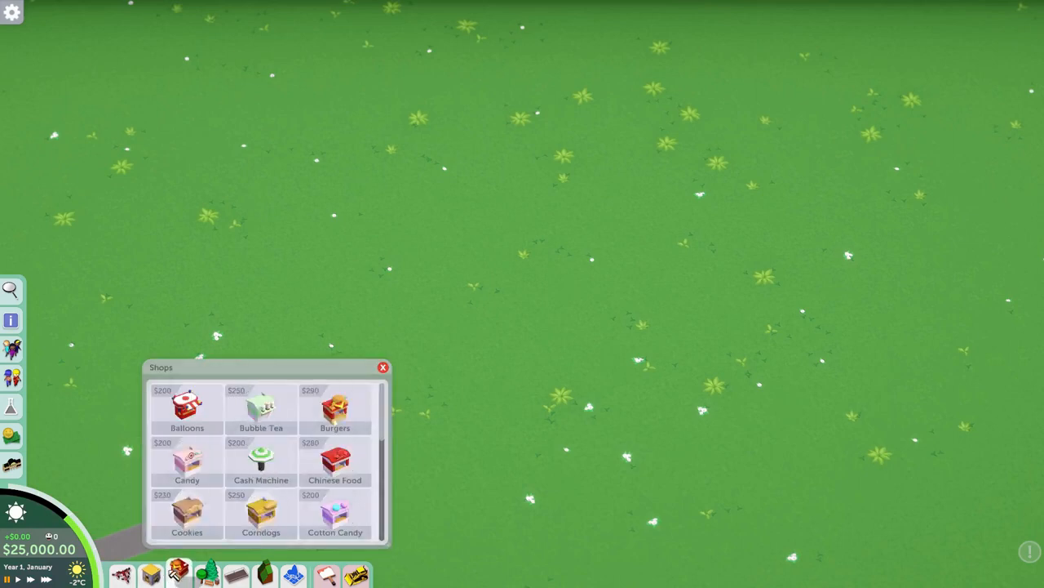
{"action": "mouse_move", "coordinate": [336, 408]}
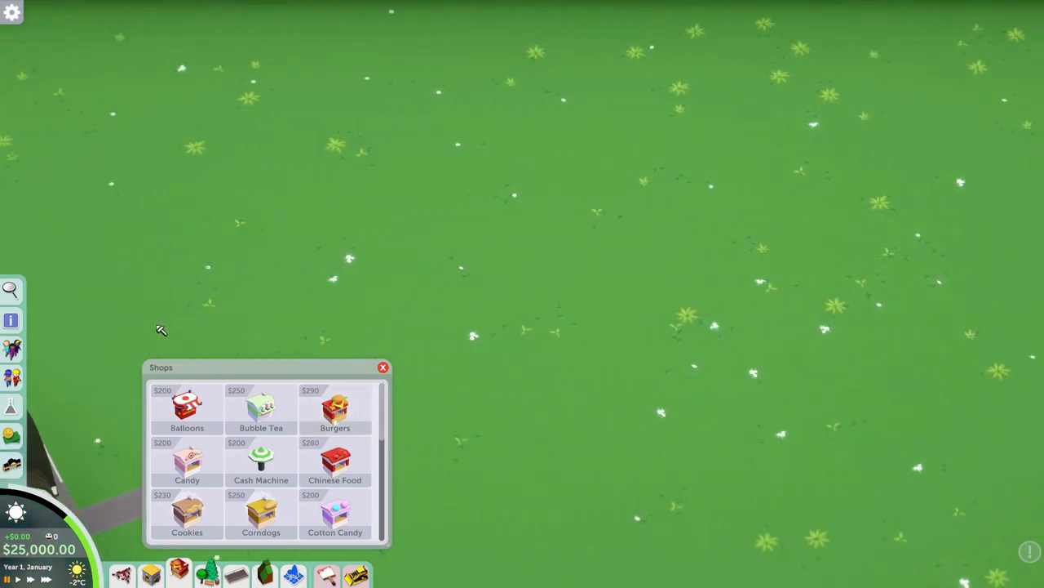
{"action": "mouse_move", "coordinate": [561, 258]}
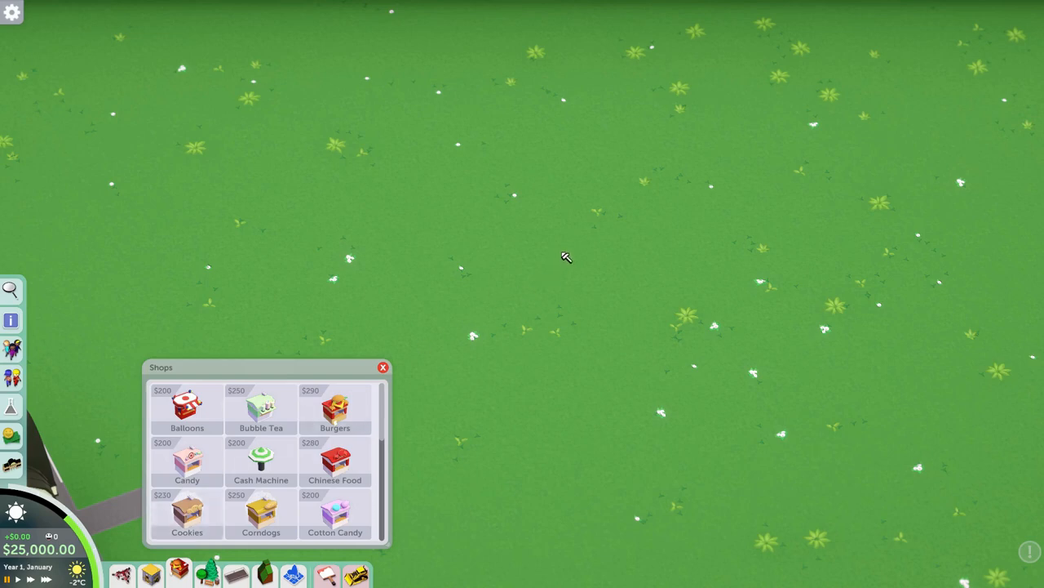
{"action": "mouse_move", "coordinate": [552, 234]}
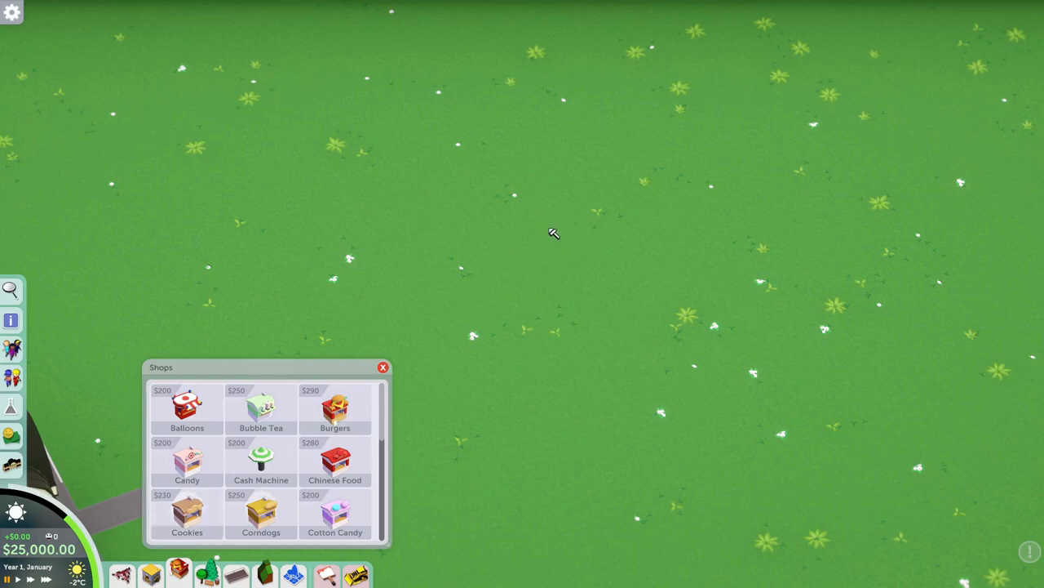
{"action": "mouse_move", "coordinate": [564, 235]}
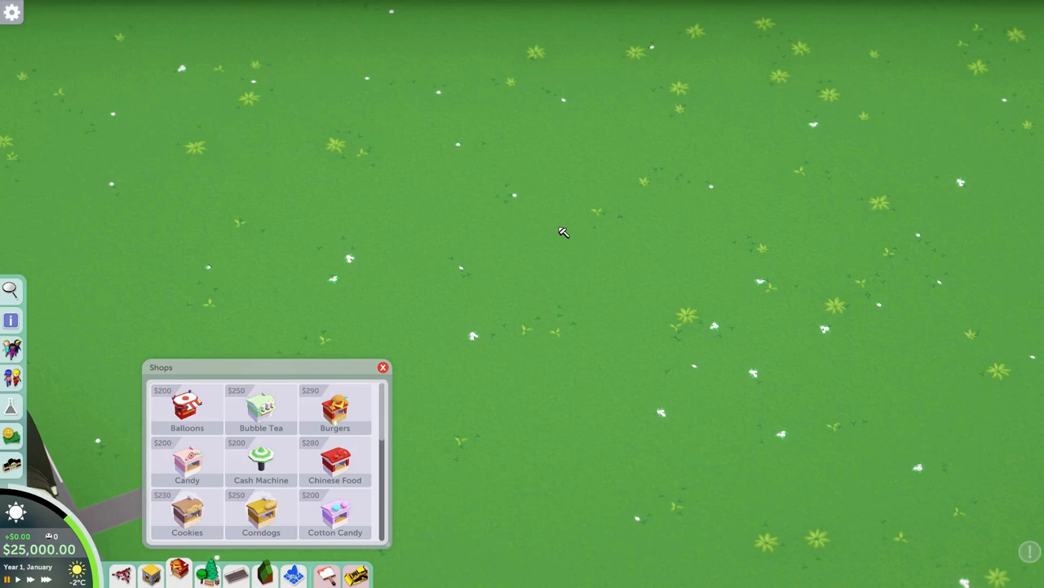
{"action": "mouse_move", "coordinate": [273, 336]}
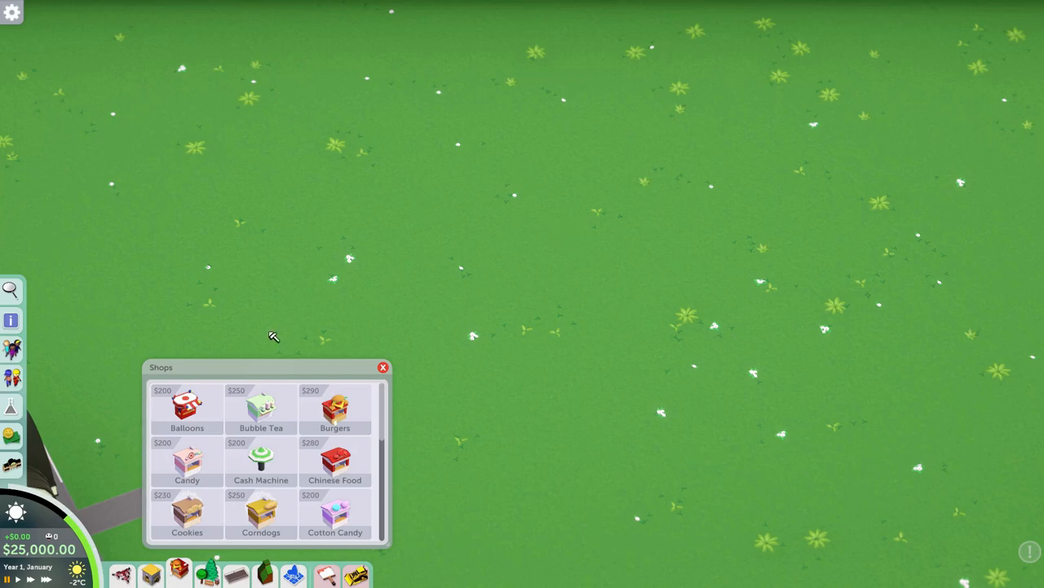
{"action": "mouse_move", "coordinate": [306, 313]}
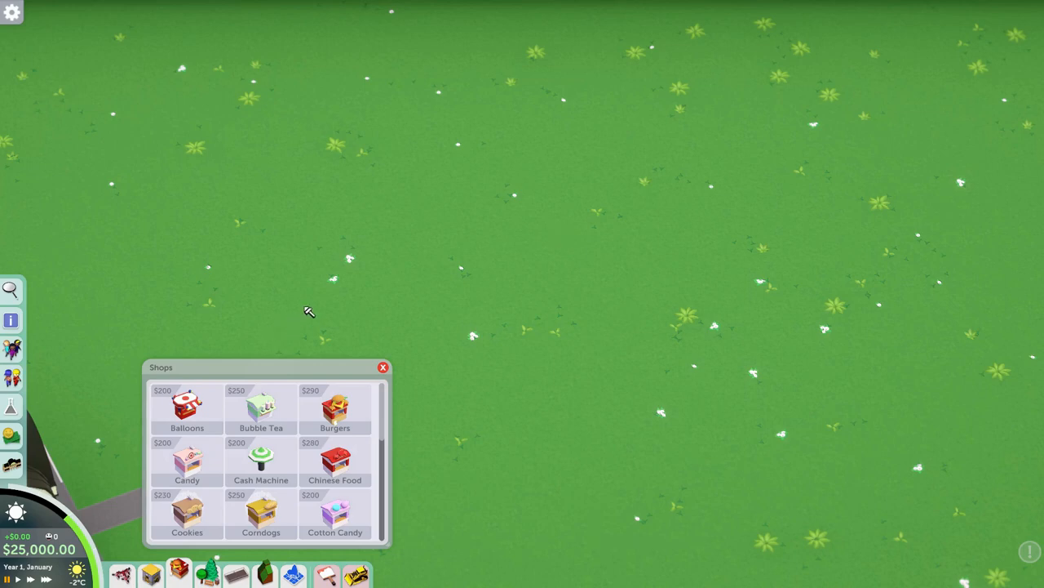
Place the first small shop stall from the catalogue onto the grass.
{"action": "scroll", "scroll_direction": "down", "scroll_amount": 3}
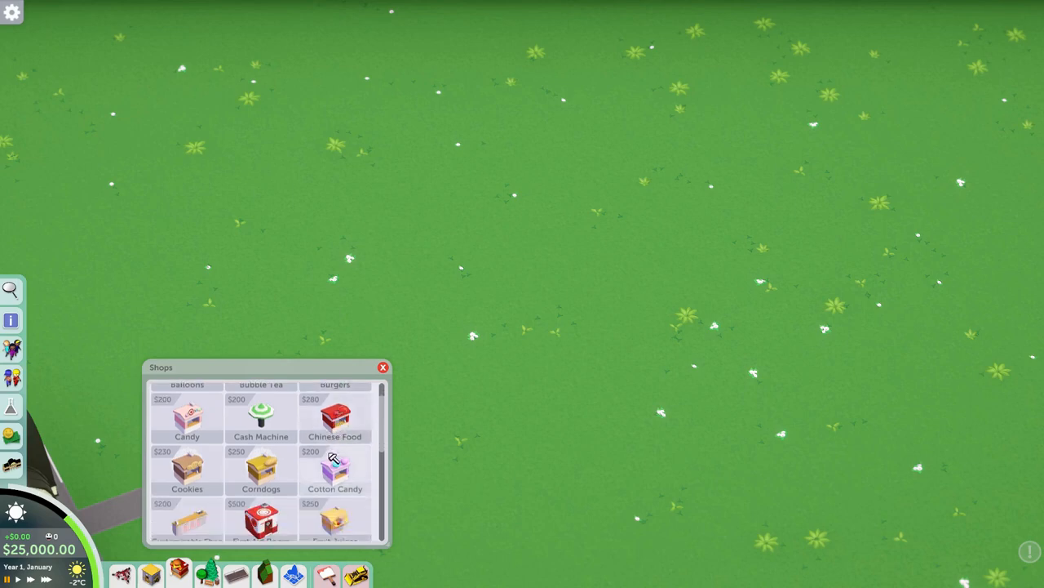
{"action": "scroll", "scroll_direction": "down", "scroll_amount": 3}
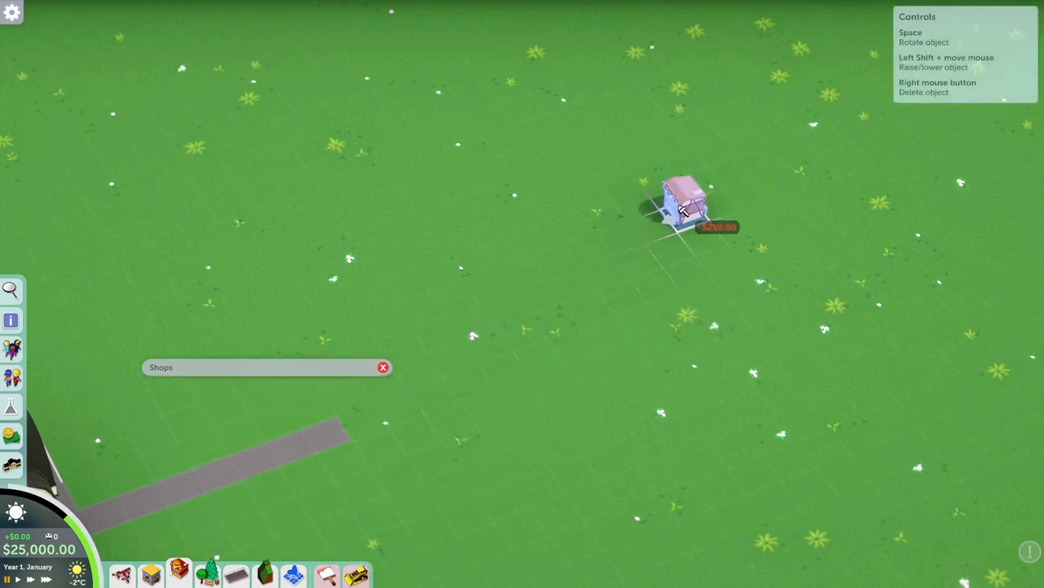
{"action": "left_click", "coordinate": [676, 209]}
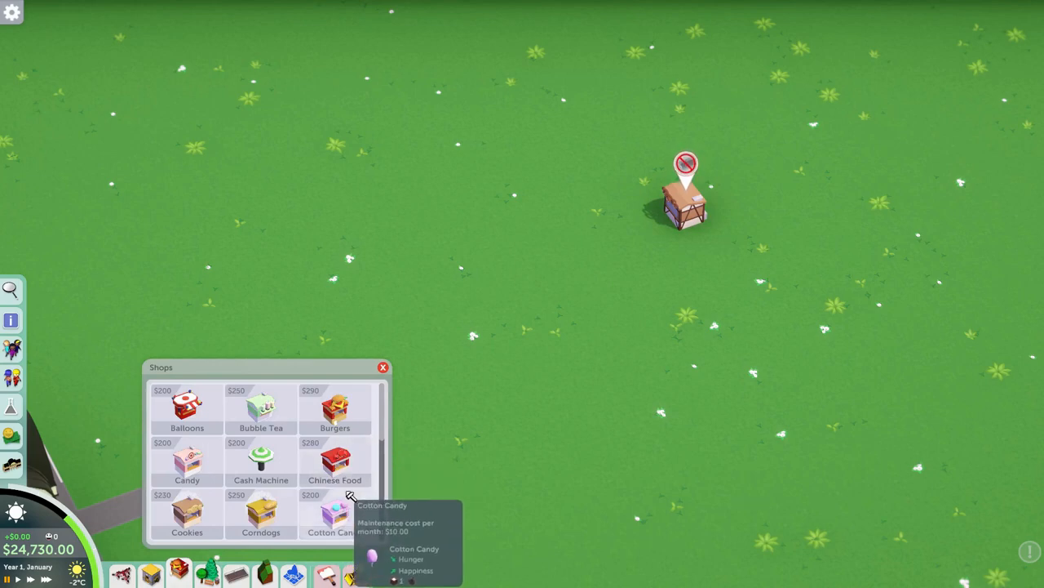
{"action": "scroll", "scroll_direction": "down", "scroll_amount": 3}
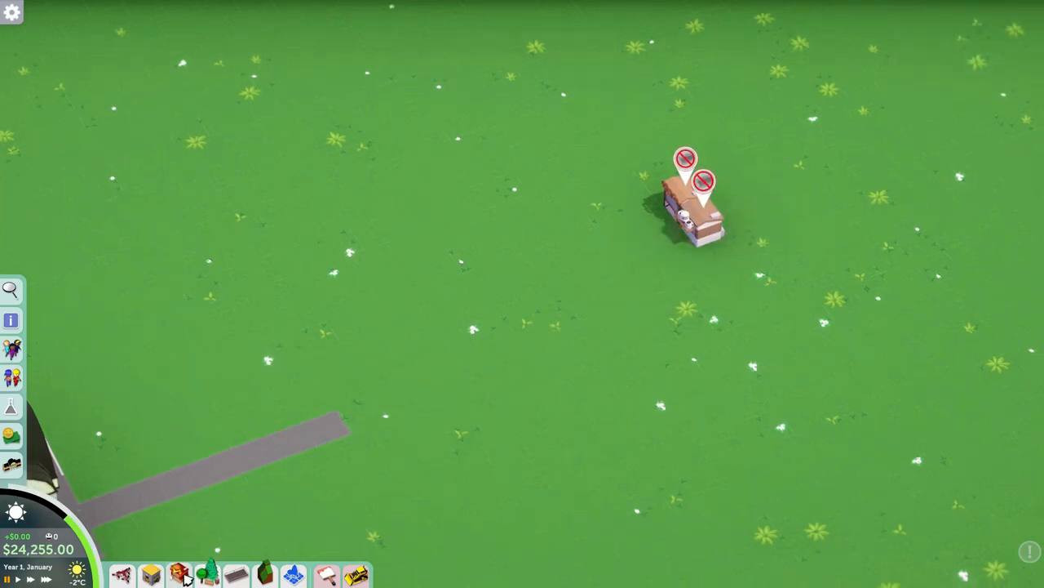
Add more stalls from the catalogue to form a tight row of four shops.
{"action": "left_click", "coordinate": [173, 568]}
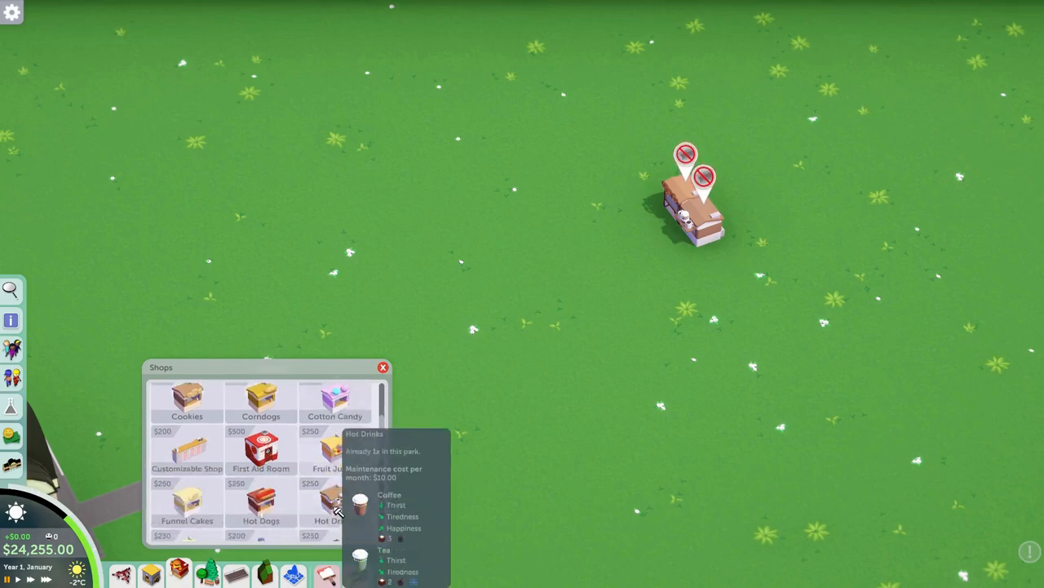
{"action": "scroll", "scroll_direction": "down", "scroll_amount": 3}
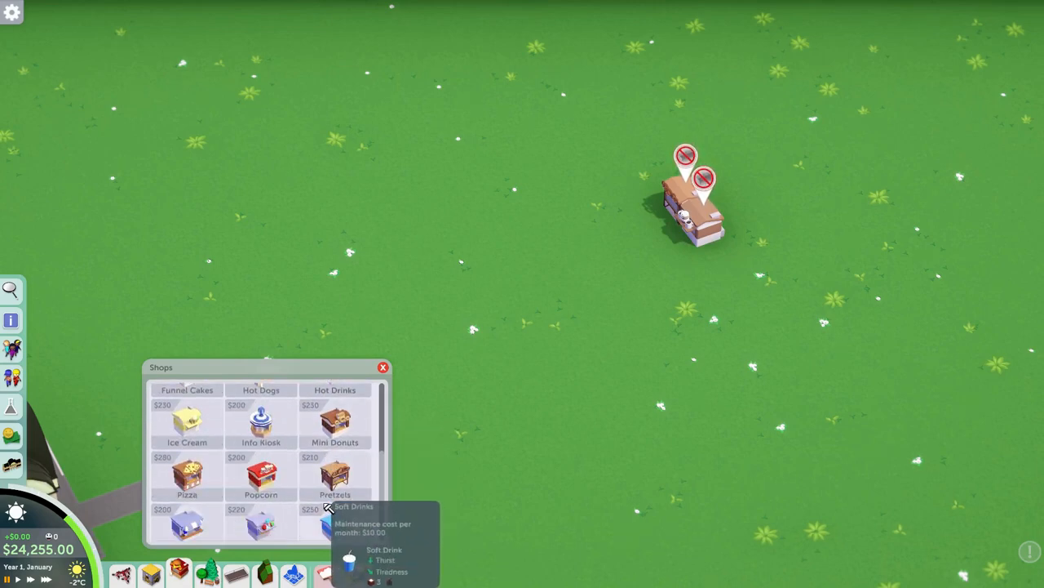
{"action": "scroll", "scroll_direction": "down", "scroll_amount": 3}
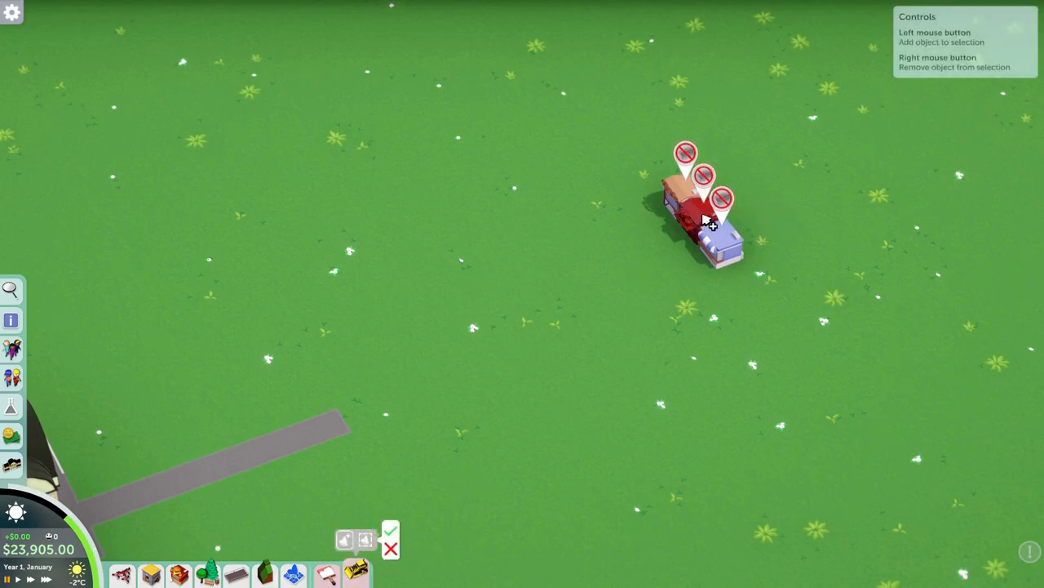
{"action": "mouse_move", "coordinate": [402, 536]}
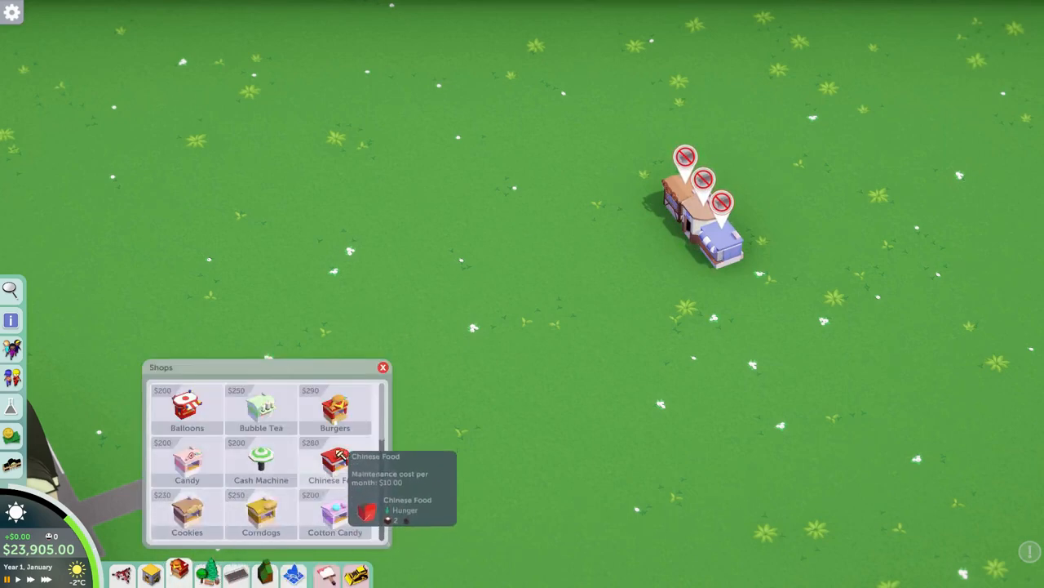
{"action": "scroll", "scroll_direction": "down", "scroll_amount": 3}
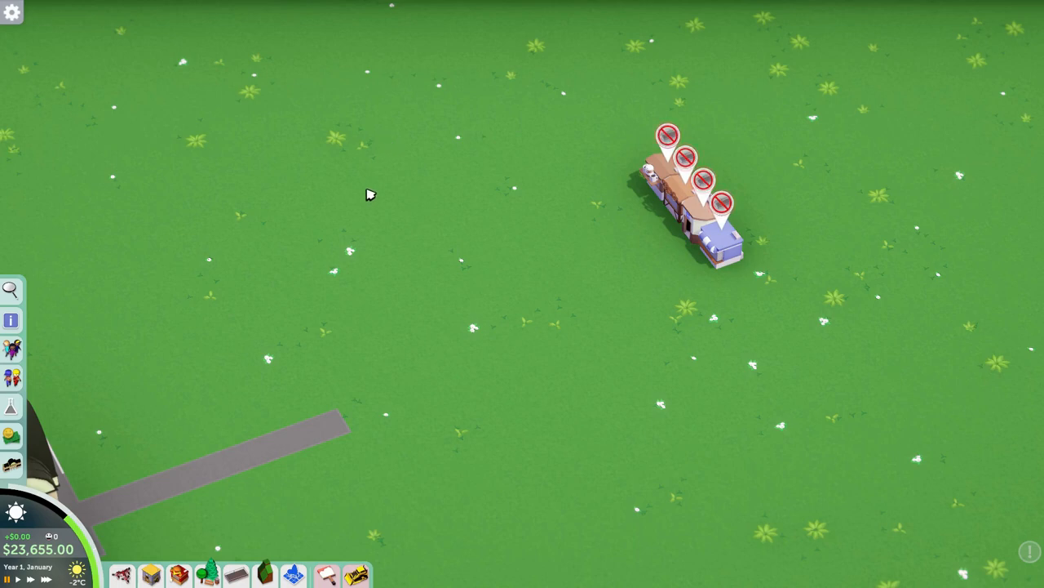
Lay grey path paving beneath and around the shop row.
{"action": "left_click", "coordinate": [119, 571]}
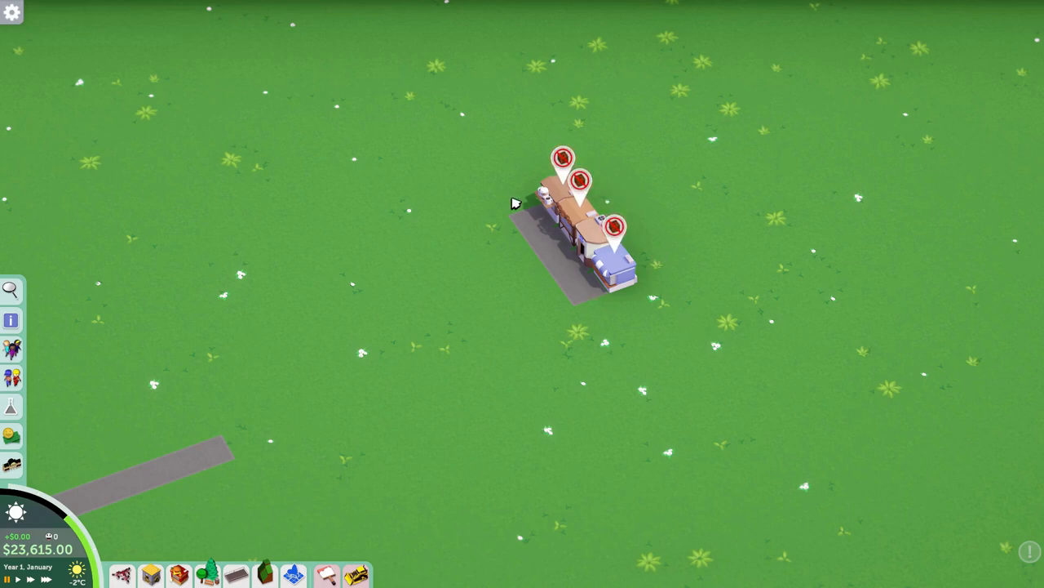
{"action": "mouse_move", "coordinate": [547, 253]}
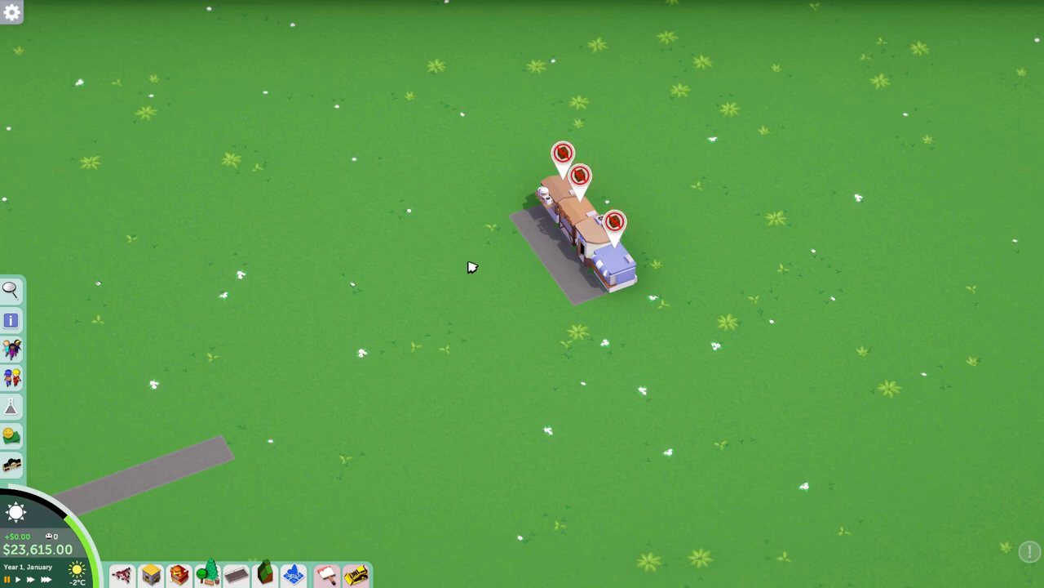
{"action": "mouse_move", "coordinate": [426, 106]}
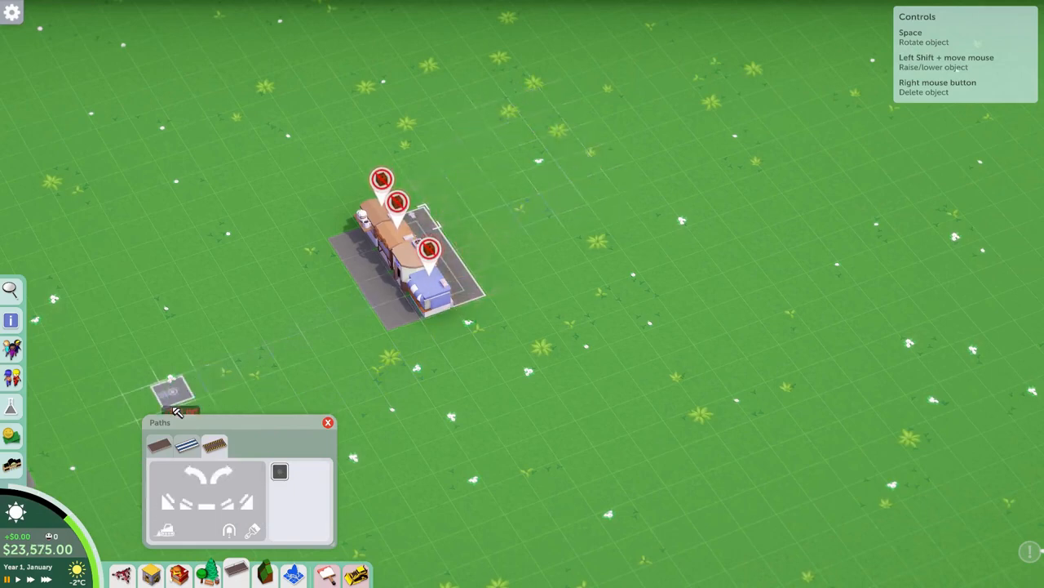
Build a depot from Utility Buildings beside the paved shop row.
{"action": "left_click", "coordinate": [150, 571]}
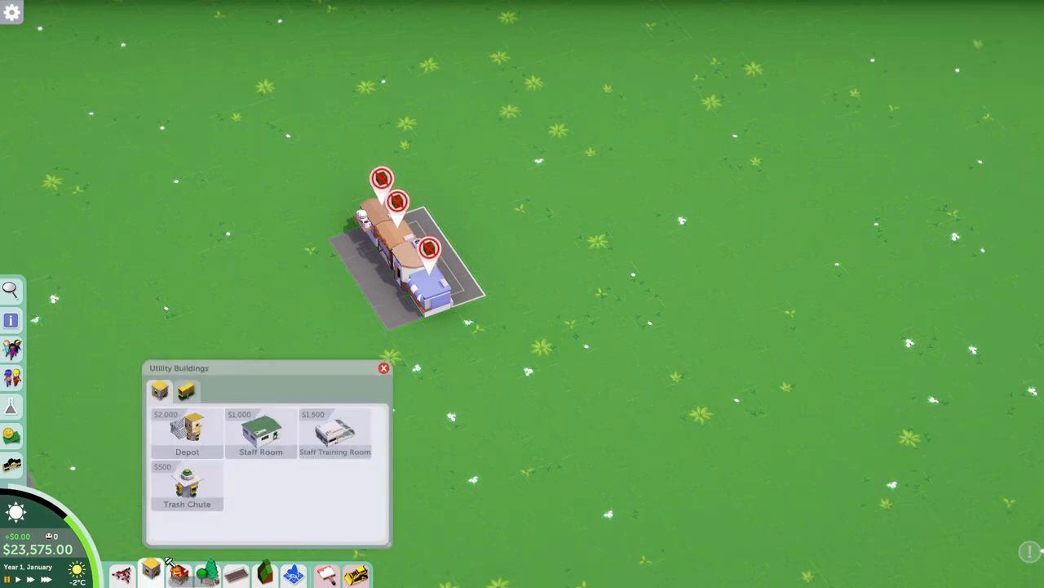
{"action": "mouse_move", "coordinate": [193, 444]}
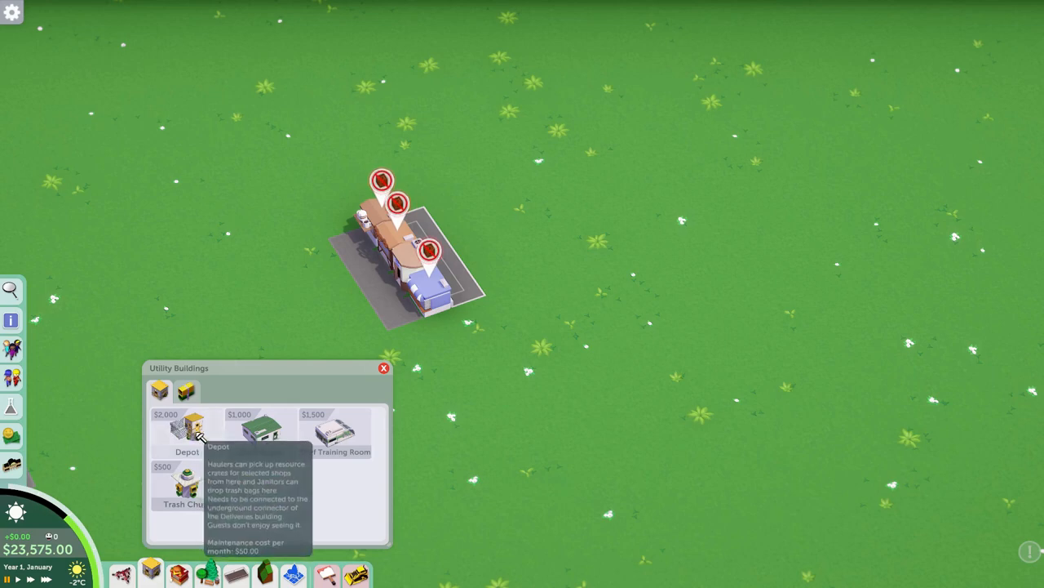
{"action": "left_click", "coordinate": [192, 424]}
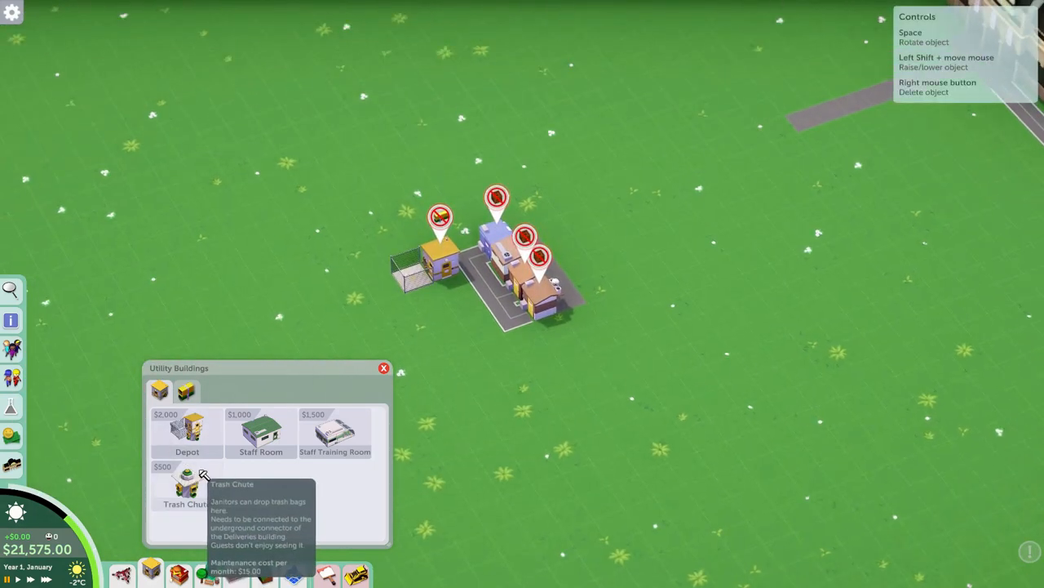
Place a trash chute on the paving next to the depot.
{"action": "left_click", "coordinate": [186, 493]}
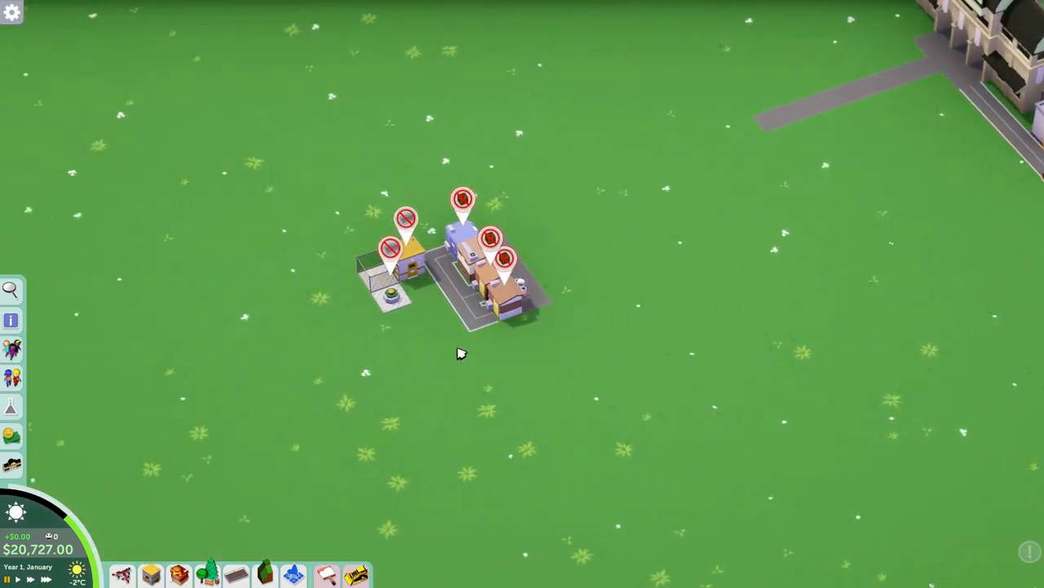
{"action": "mouse_move", "coordinate": [250, 400]}
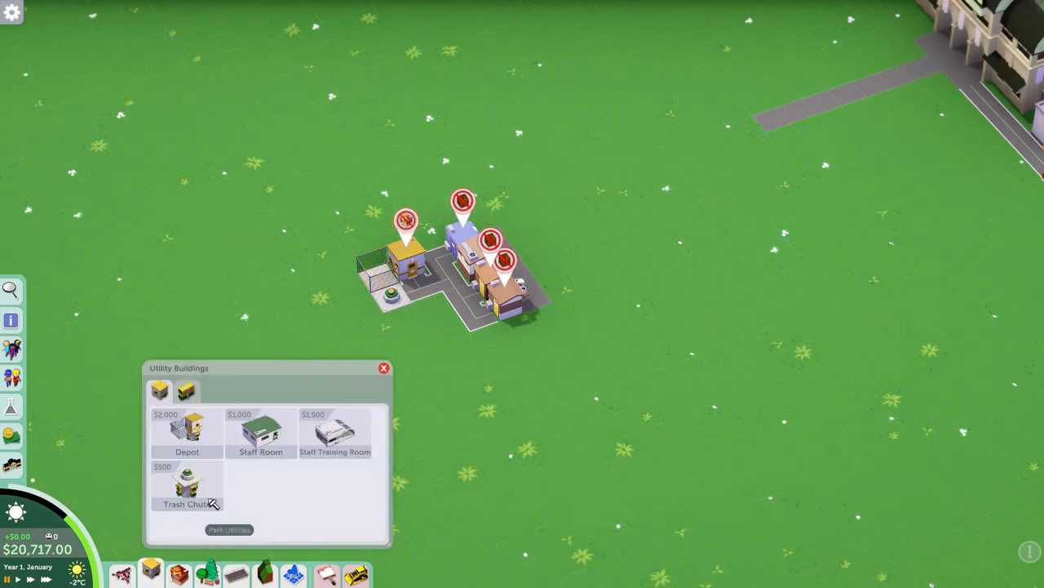
Build a staff room beside the depot on the paved plot.
{"action": "left_click", "coordinate": [262, 428]}
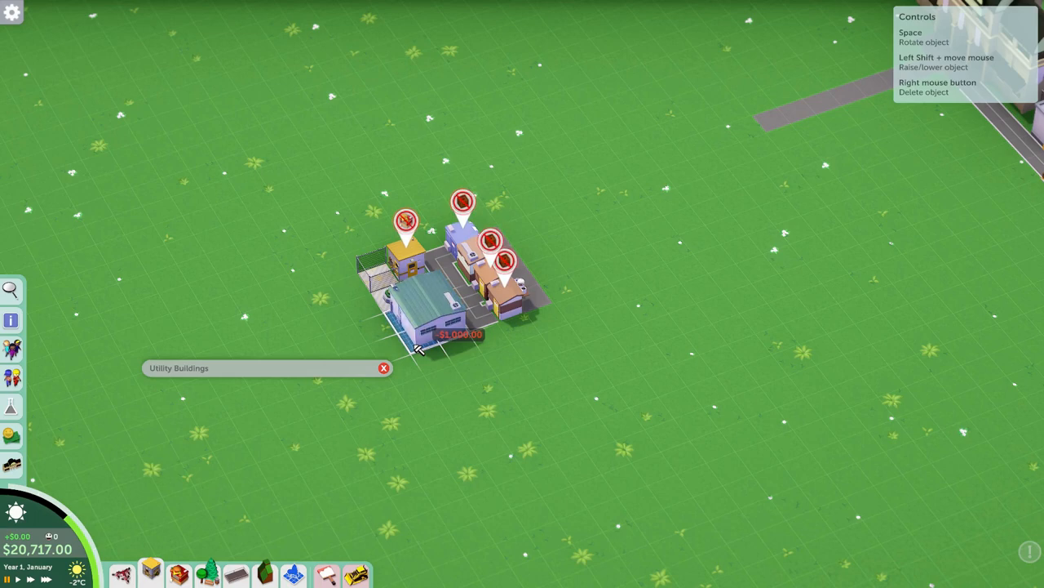
{"action": "left_click", "coordinate": [421, 343]}
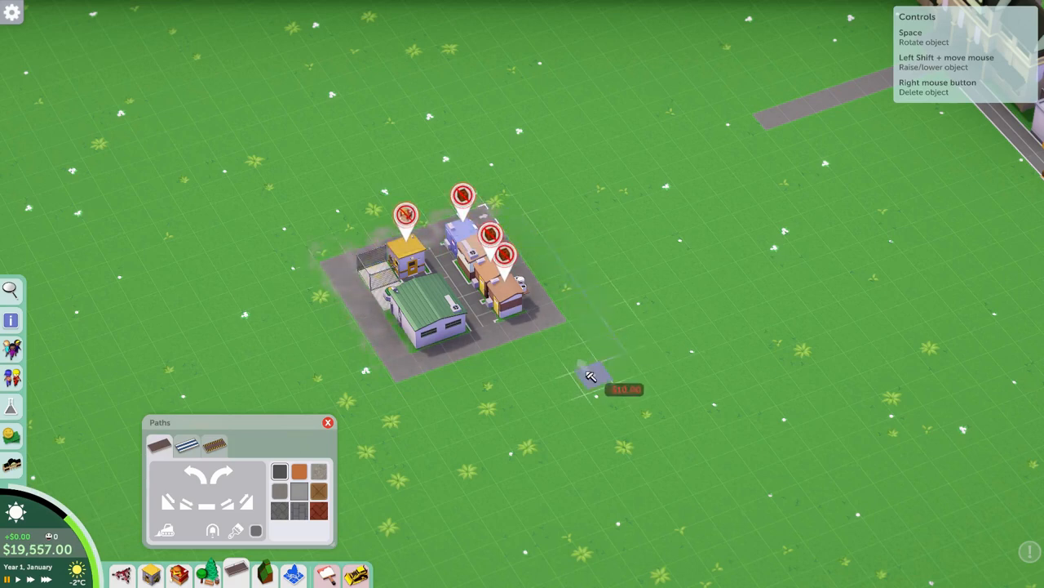
Toggle Hide Scenery, check the Decoration rating overlay, then switch it off.
{"action": "left_click", "coordinate": [328, 421]}
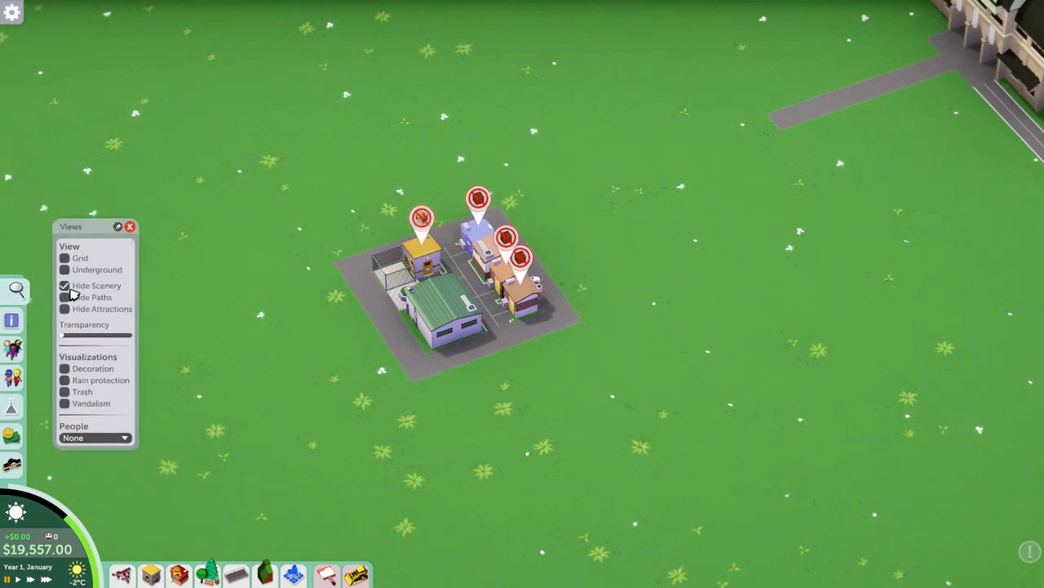
{"action": "left_click", "coordinate": [64, 284]}
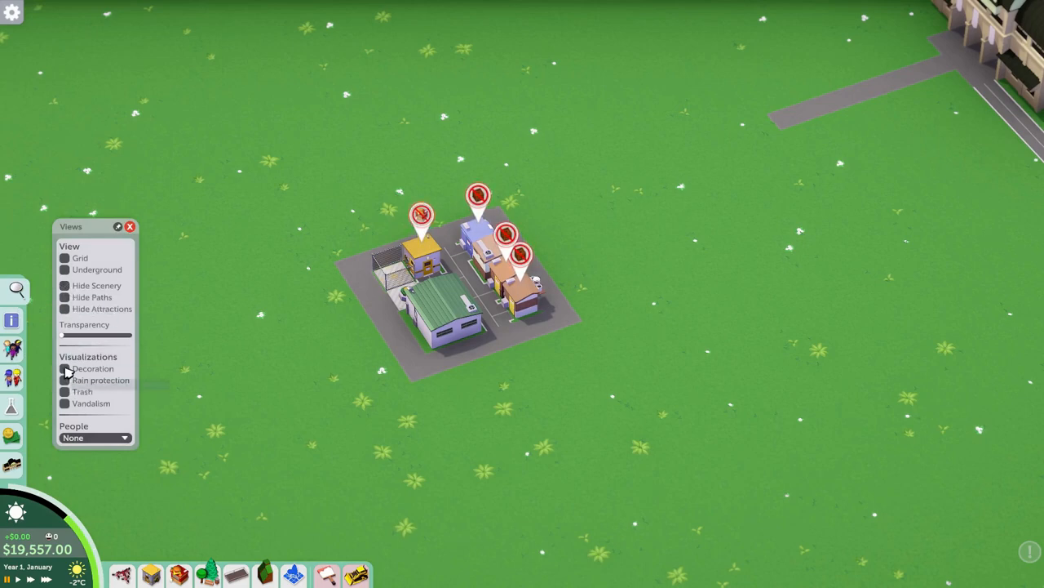
{"action": "left_click", "coordinate": [64, 369]}
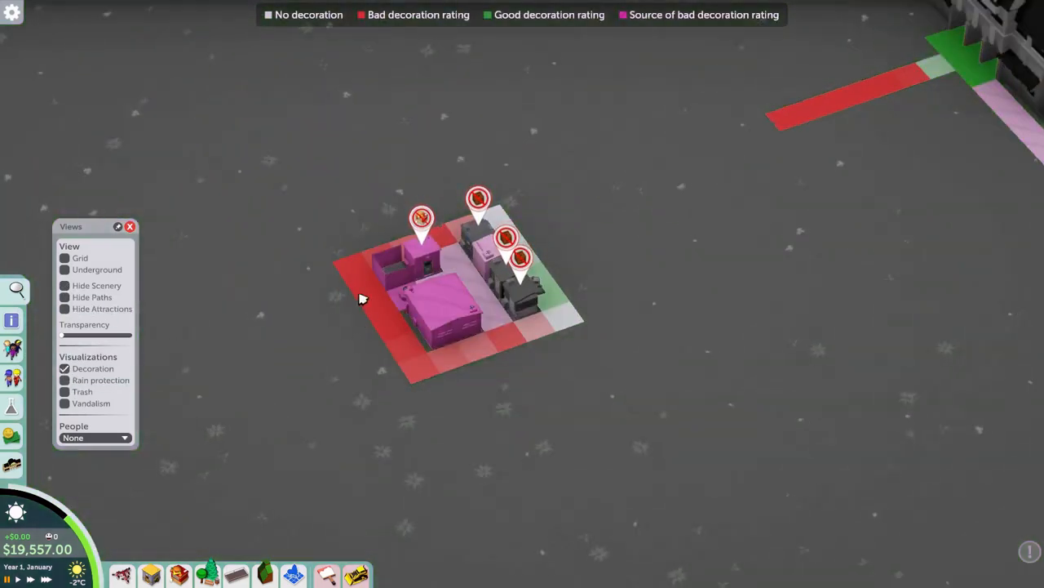
{"action": "mouse_move", "coordinate": [470, 245]}
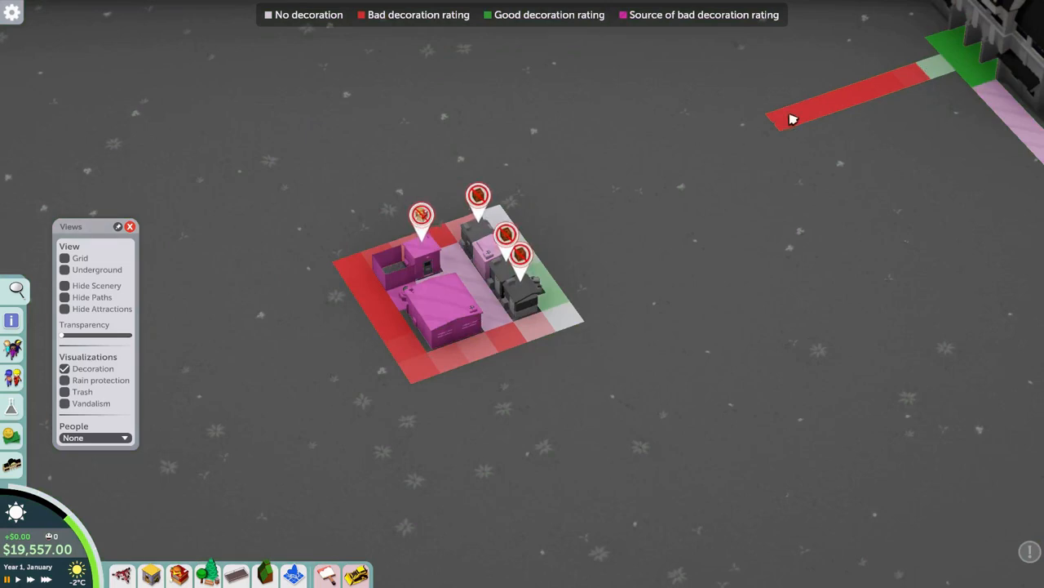
{"action": "left_click", "coordinate": [64, 369]}
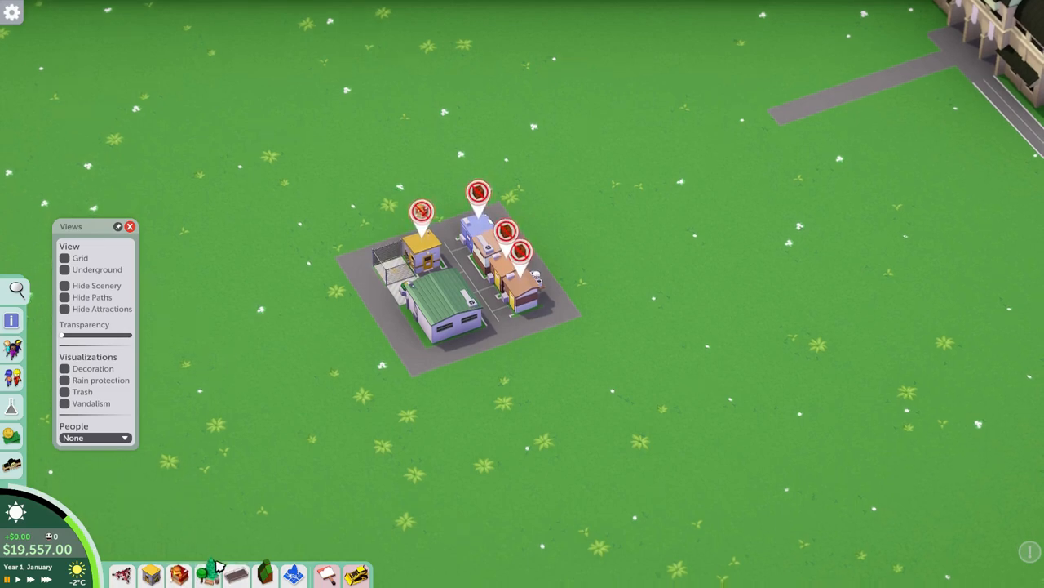
Enclose the shop block with brick wall pieces from the Walls category.
{"action": "left_click", "coordinate": [209, 568]}
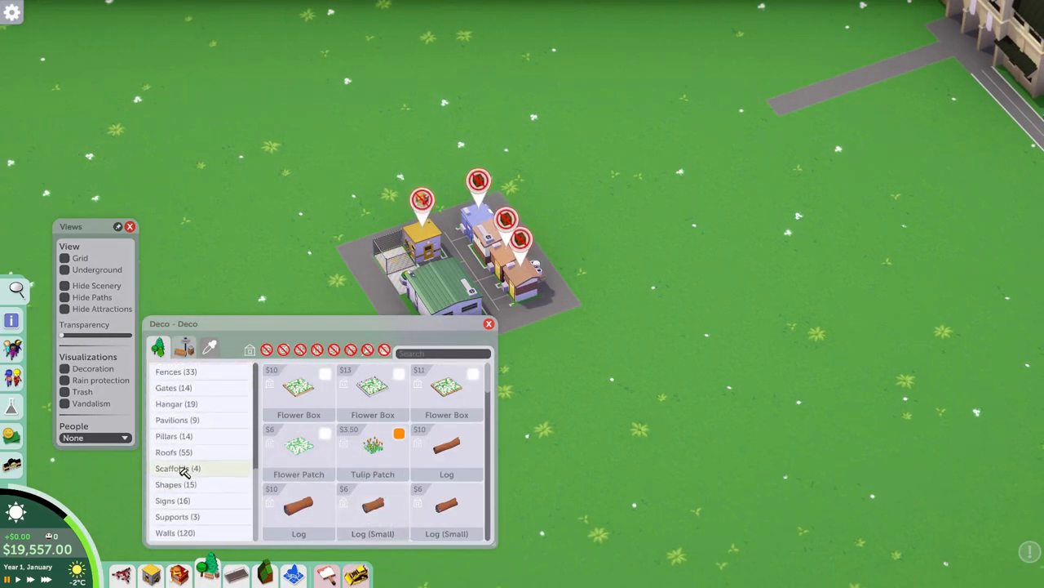
{"action": "left_click", "coordinate": [172, 532]}
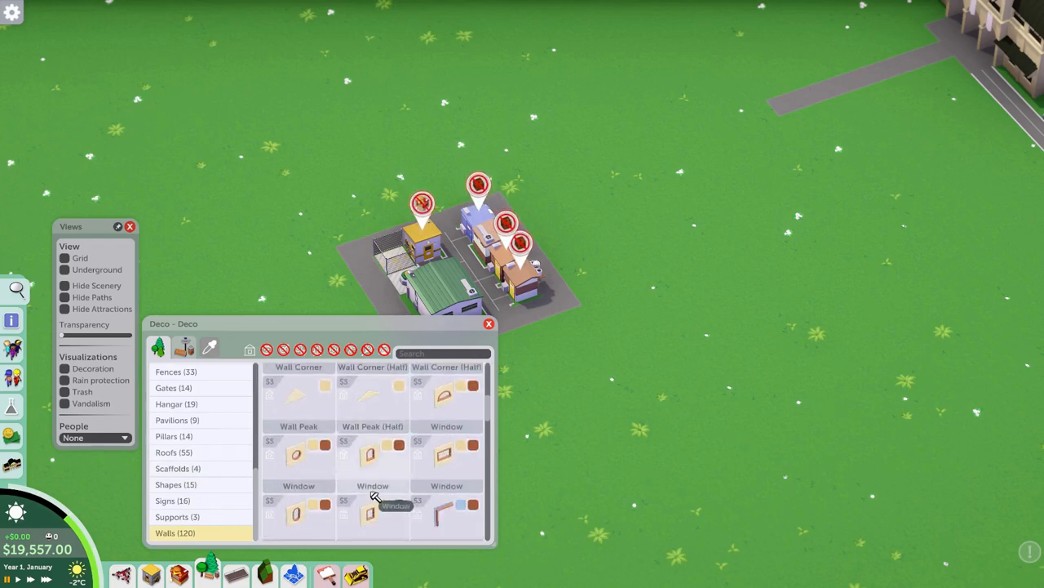
{"action": "scroll", "scroll_direction": "down", "scroll_amount": 3}
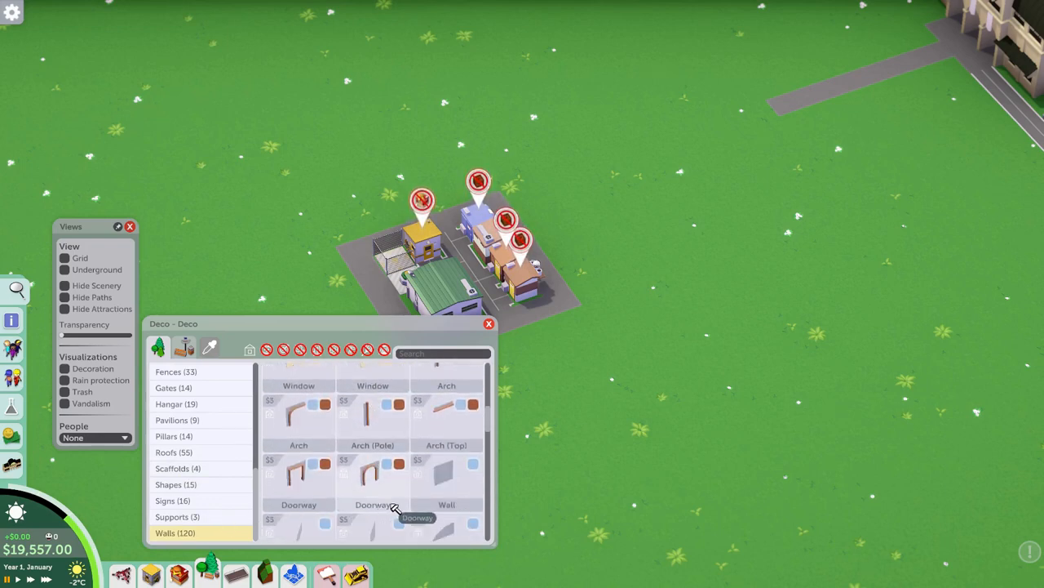
{"action": "scroll", "scroll_direction": "down", "scroll_amount": 3}
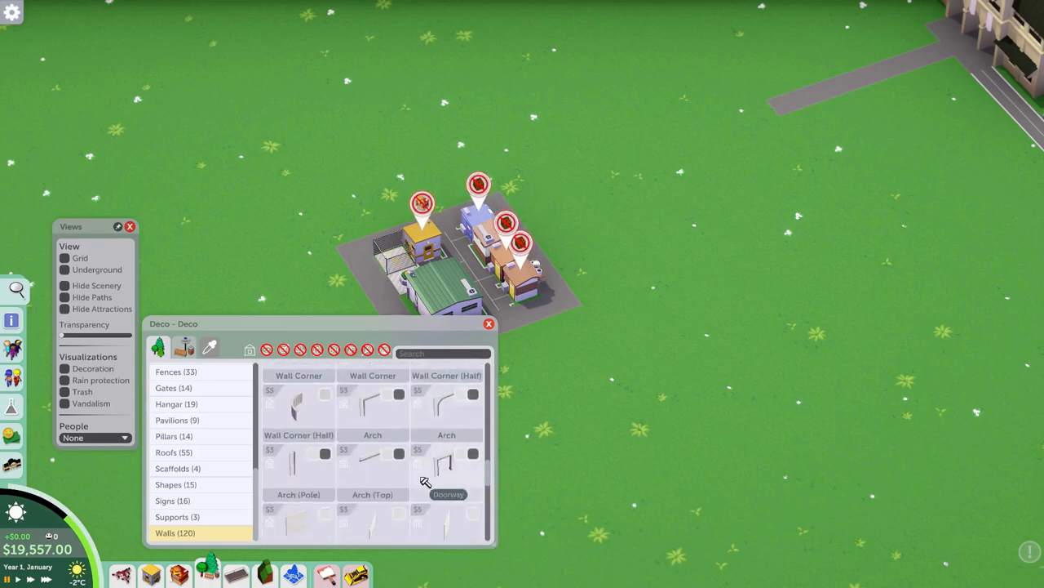
{"action": "scroll", "scroll_direction": "down", "scroll_amount": 3}
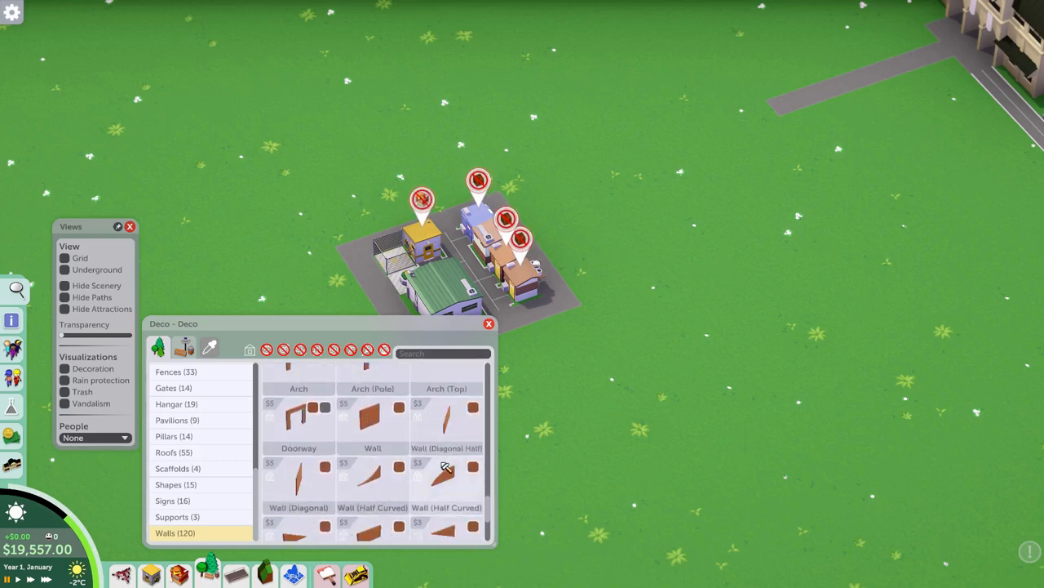
{"action": "left_click", "coordinate": [297, 416]}
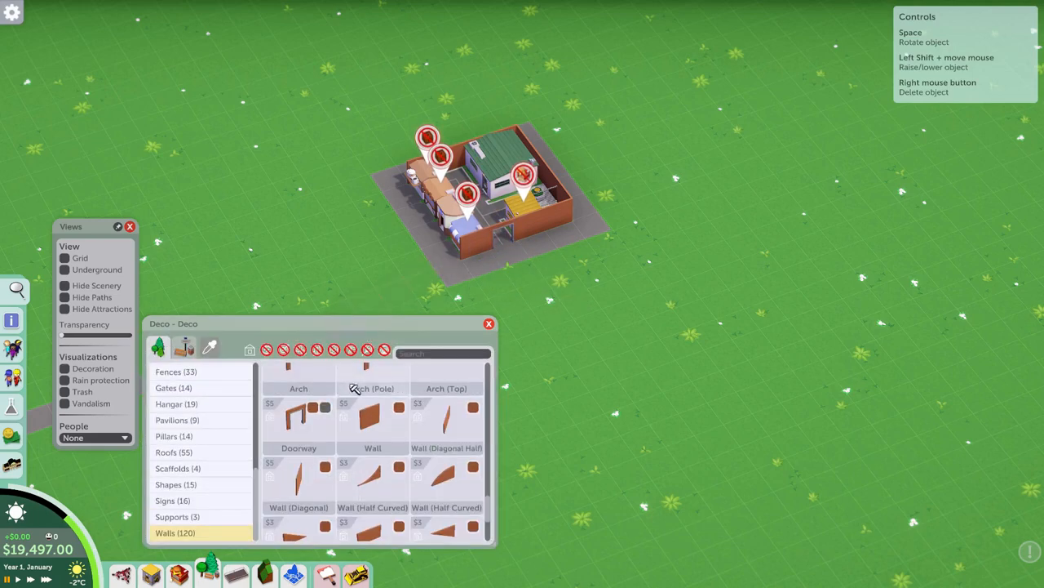
{"action": "mouse_move", "coordinate": [433, 356]}
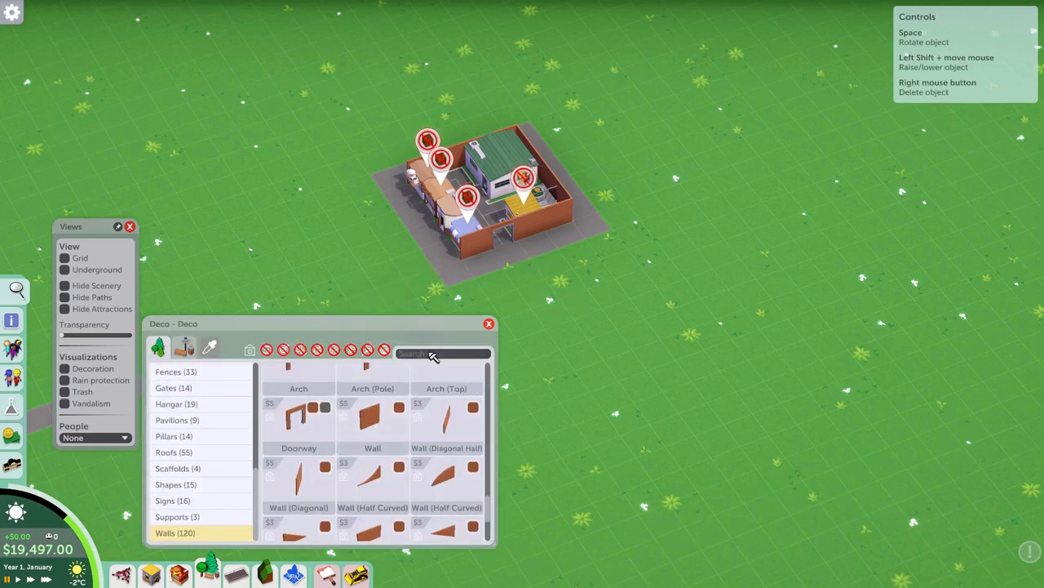
Search the decoration catalogue for 'door' to add a door piece.
{"action": "type", "text": "door"}
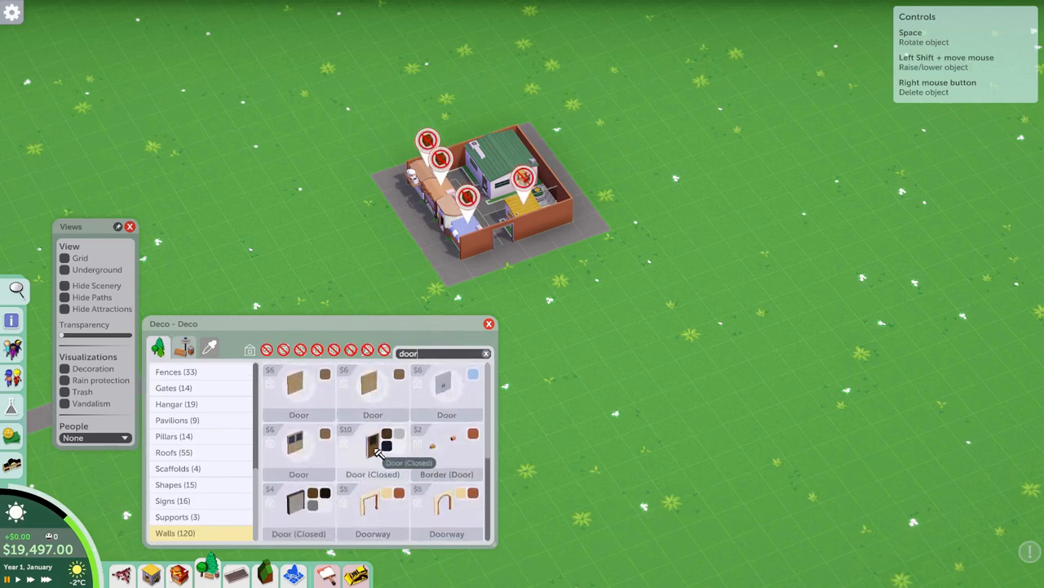
{"action": "mouse_move", "coordinate": [385, 391]}
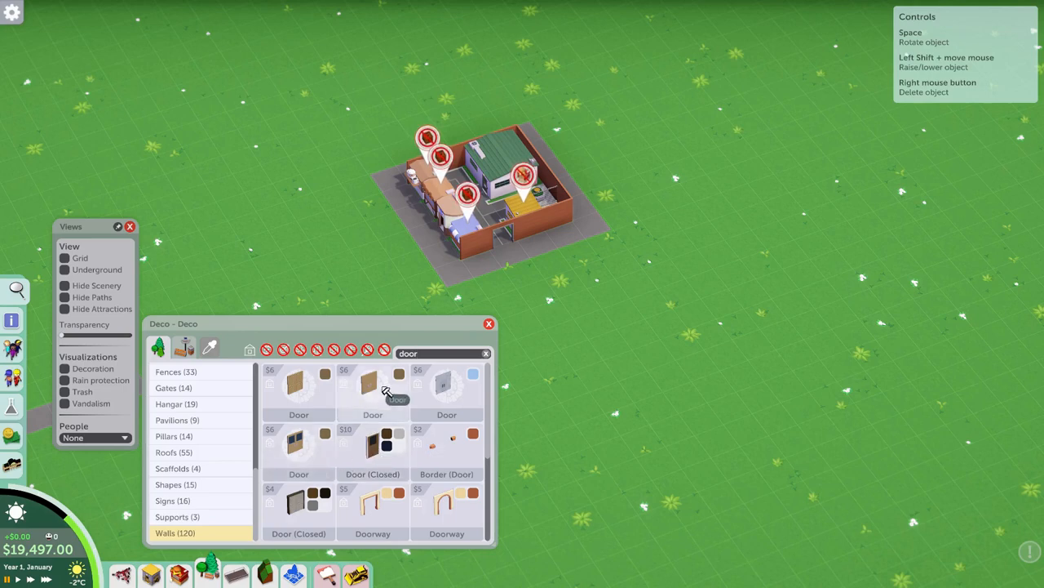
{"action": "mouse_move", "coordinate": [295, 390]}
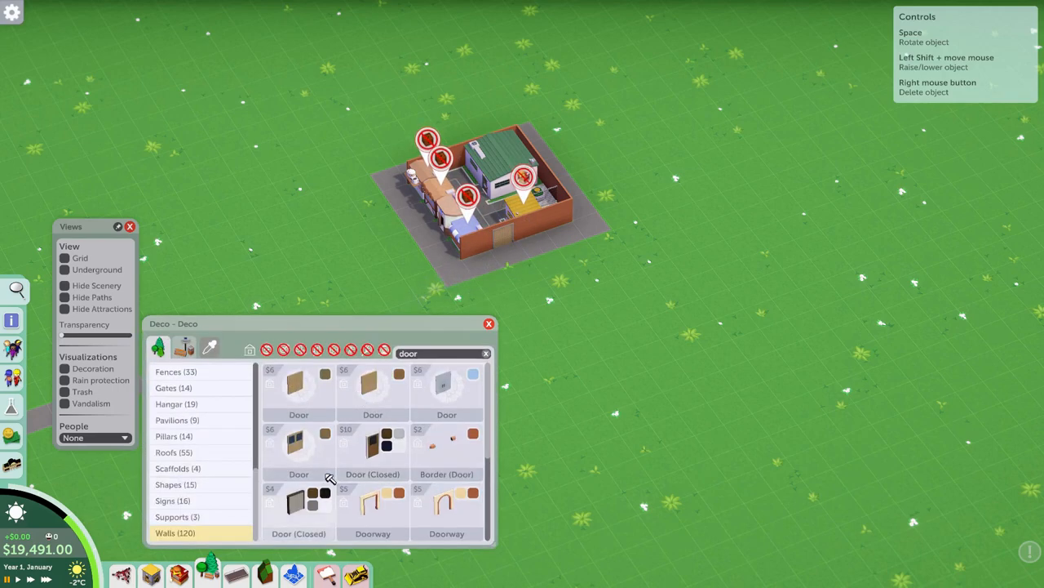
{"action": "mouse_move", "coordinate": [365, 453]}
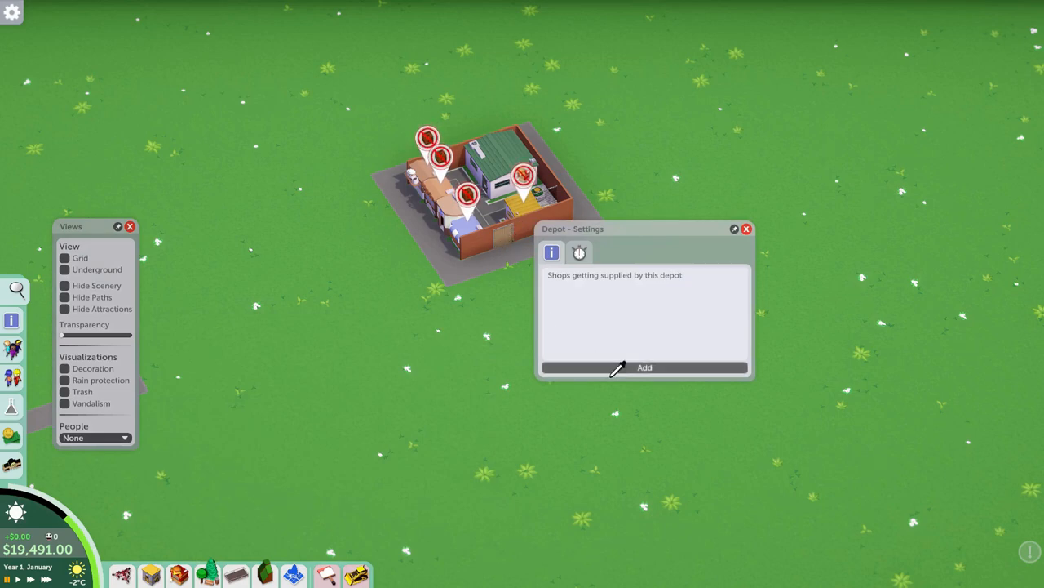
Assign the Hot Drinks, Pretzels and Shirts shops to the depot's supply list.
{"action": "left_click", "coordinate": [643, 369]}
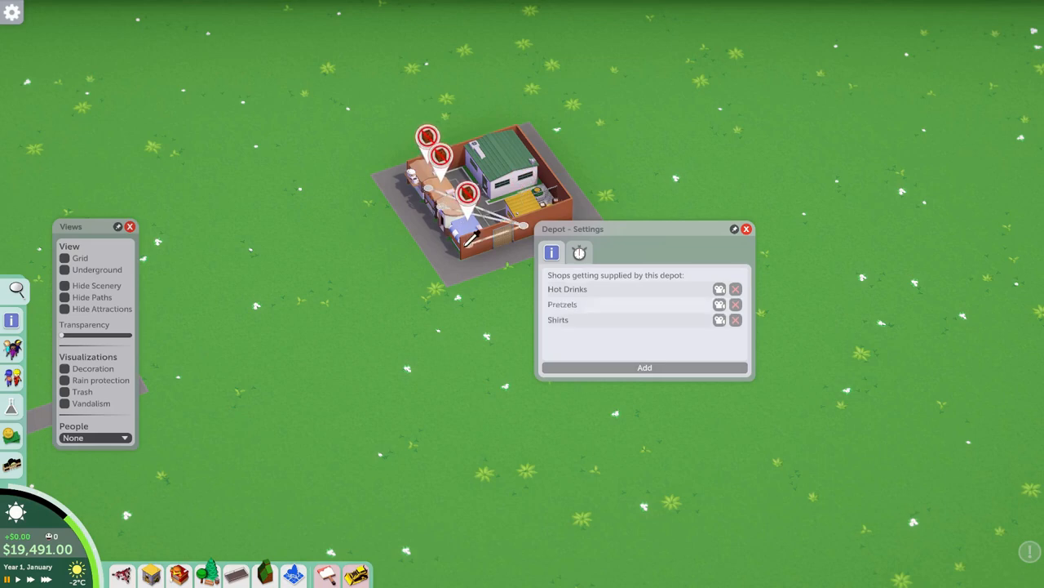
{"action": "mouse_move", "coordinate": [578, 162]}
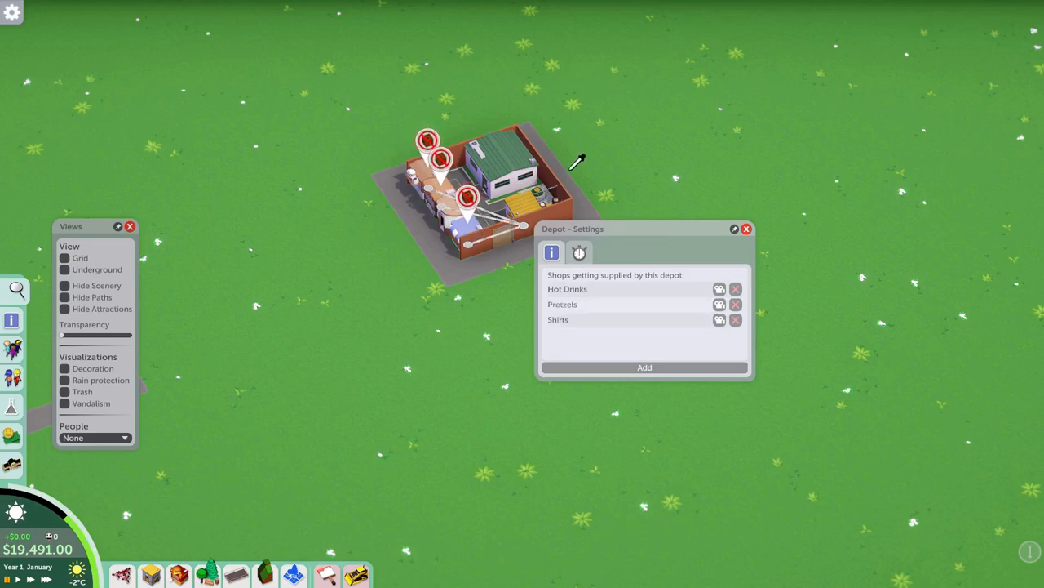
{"action": "mouse_move", "coordinate": [584, 292]}
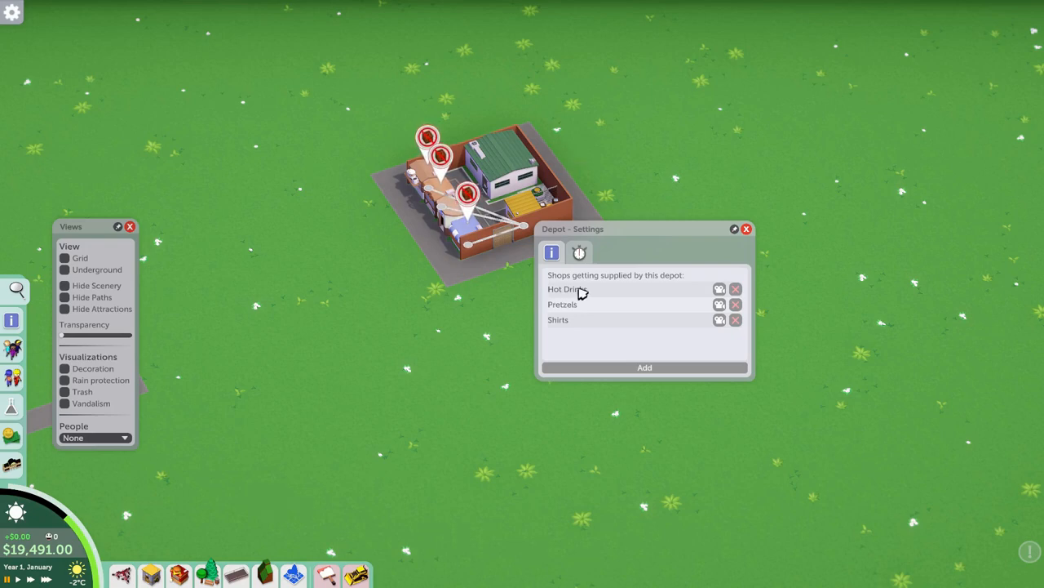
{"action": "left_click", "coordinate": [746, 229]}
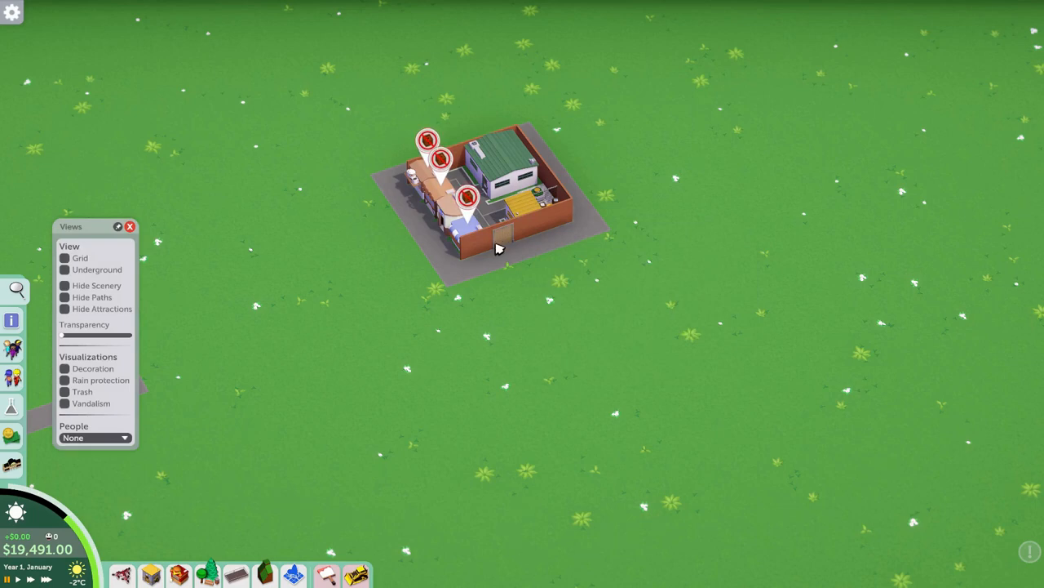
{"action": "mouse_move", "coordinate": [357, 310]}
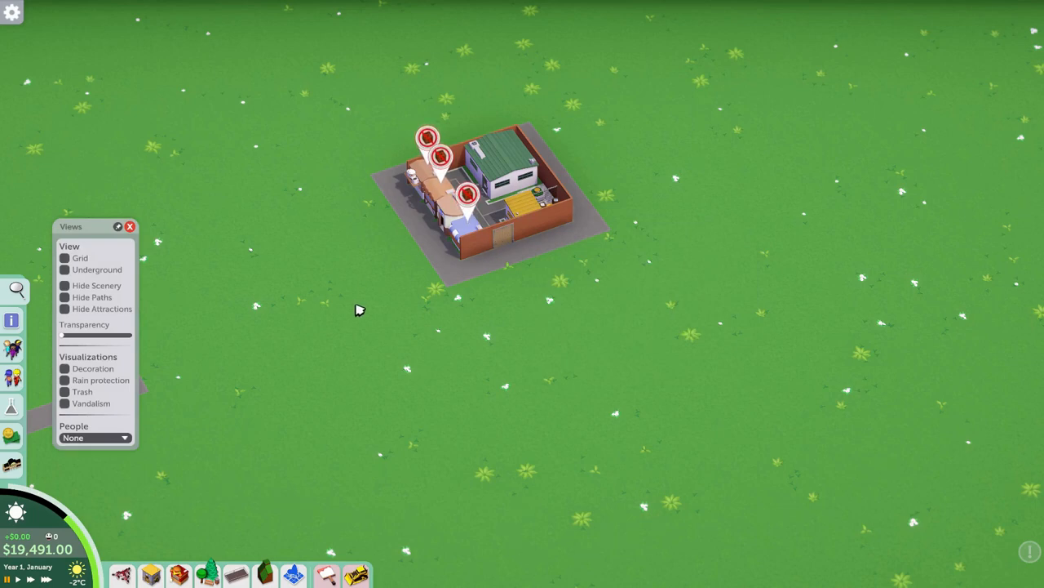
{"action": "mouse_move", "coordinate": [489, 215]}
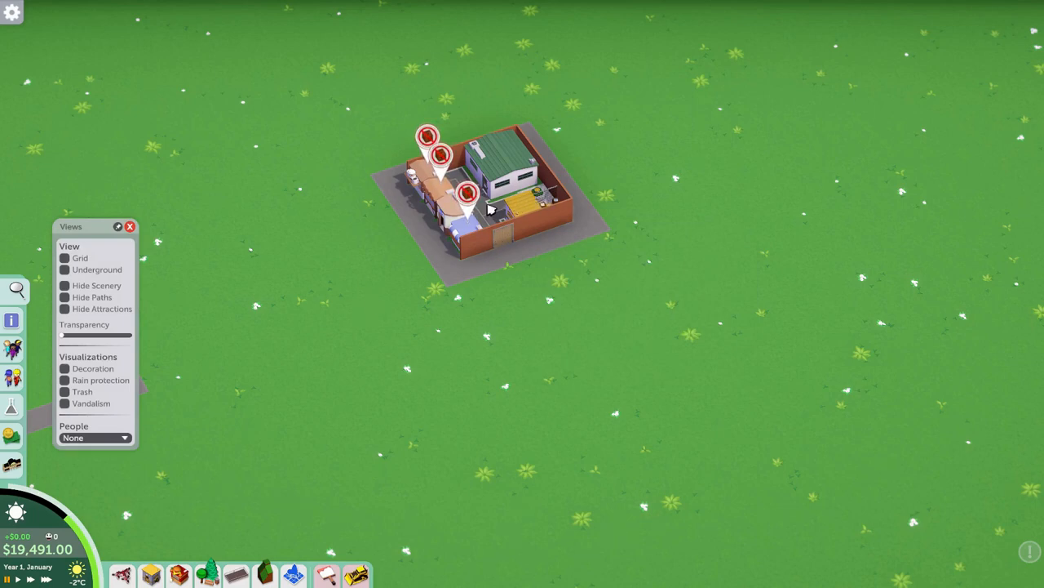
{"action": "mouse_move", "coordinate": [382, 277]}
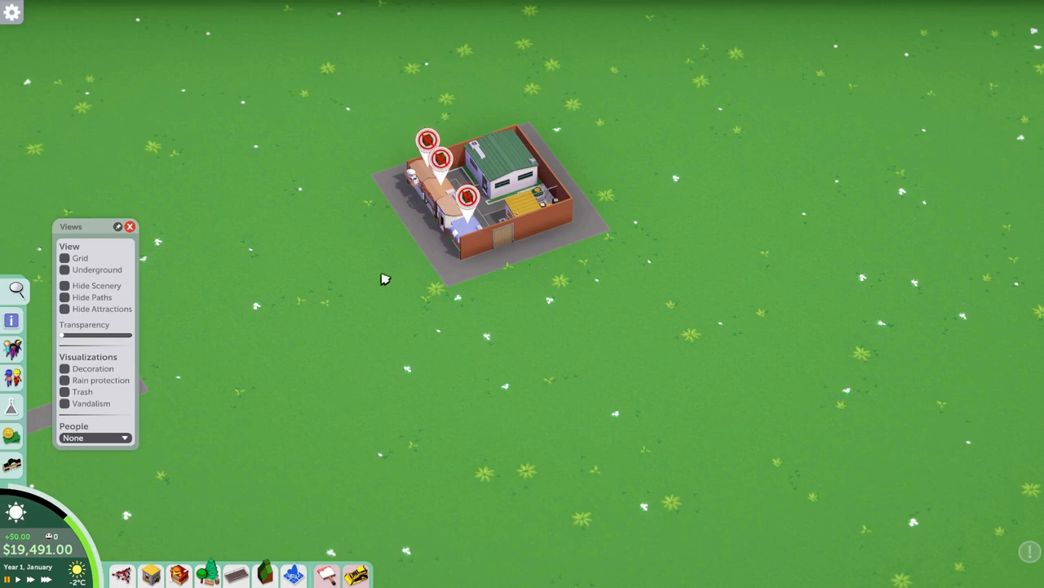
Search 'half' and ring the block's top edge with half-wall pieces.
{"action": "left_click", "coordinate": [235, 576]}
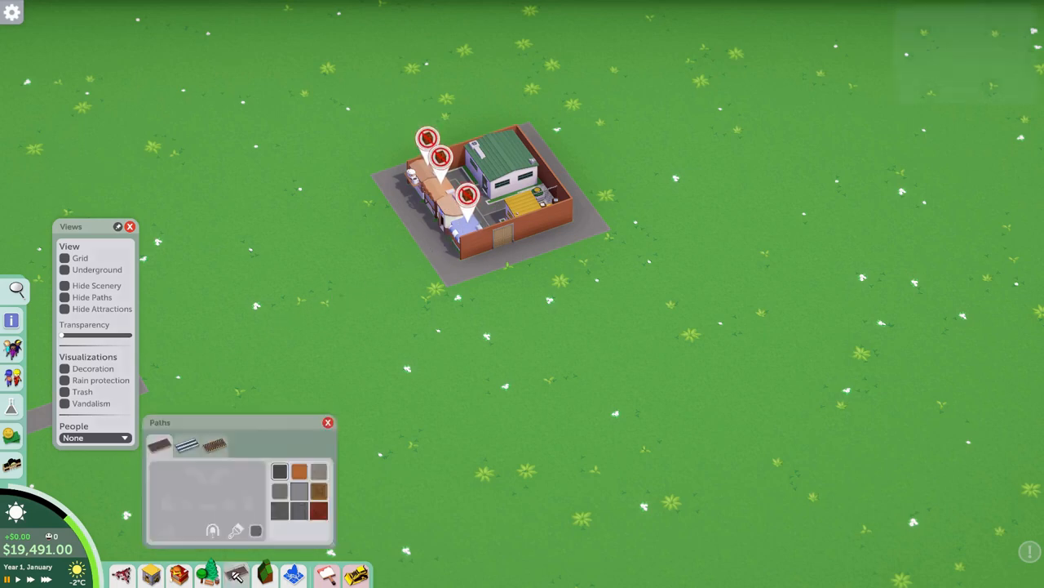
{"action": "left_click", "coordinate": [327, 421]}
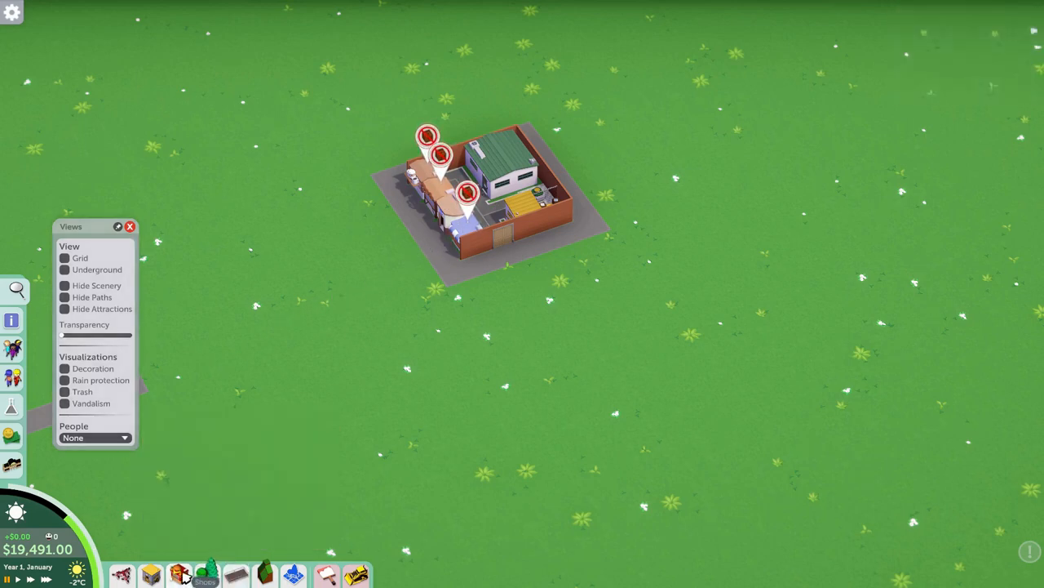
{"action": "left_click", "coordinate": [178, 572]}
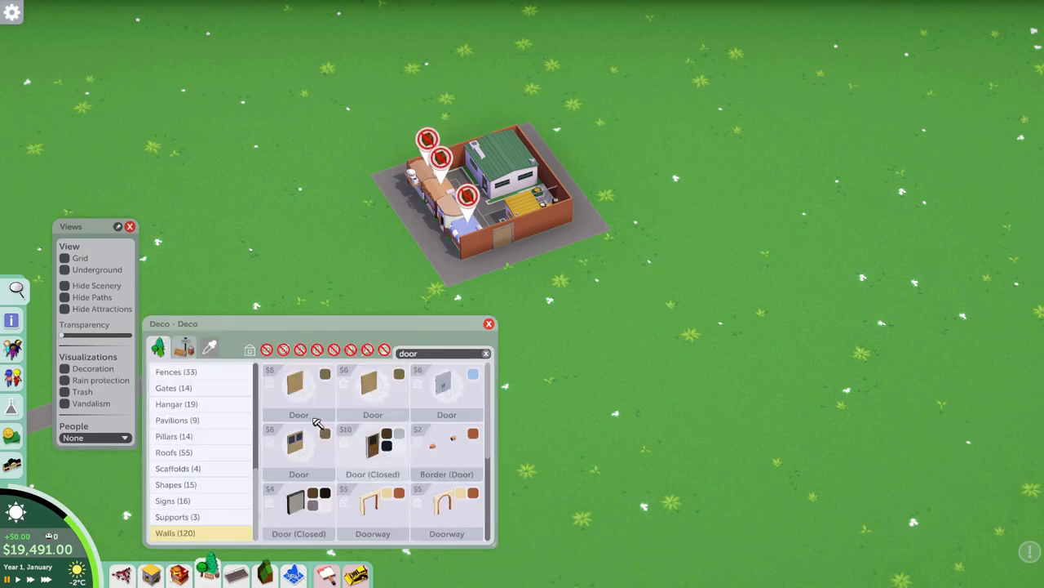
{"action": "mouse_move", "coordinate": [400, 421]}
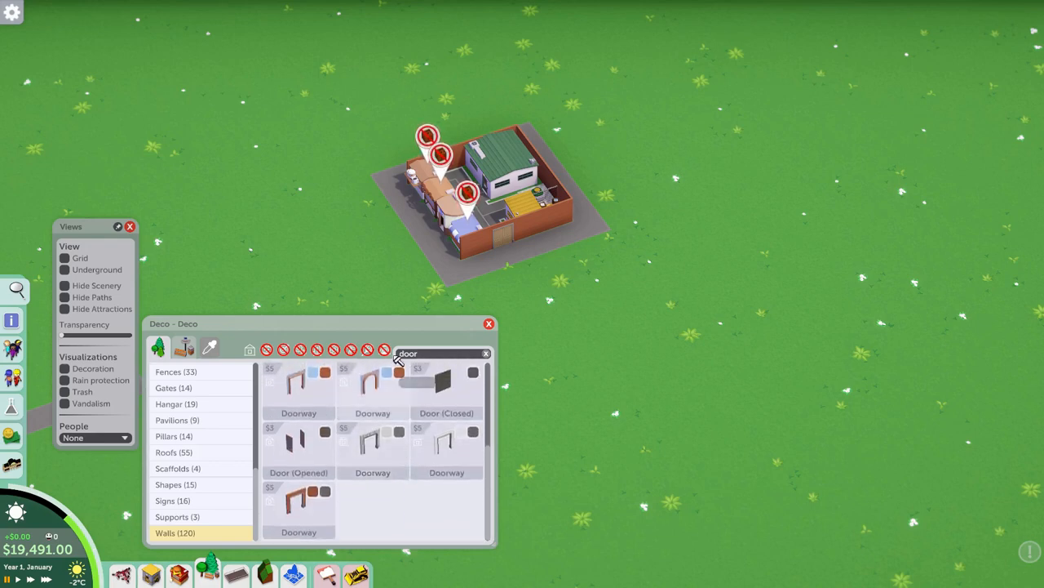
{"action": "left_click", "coordinate": [487, 352]}
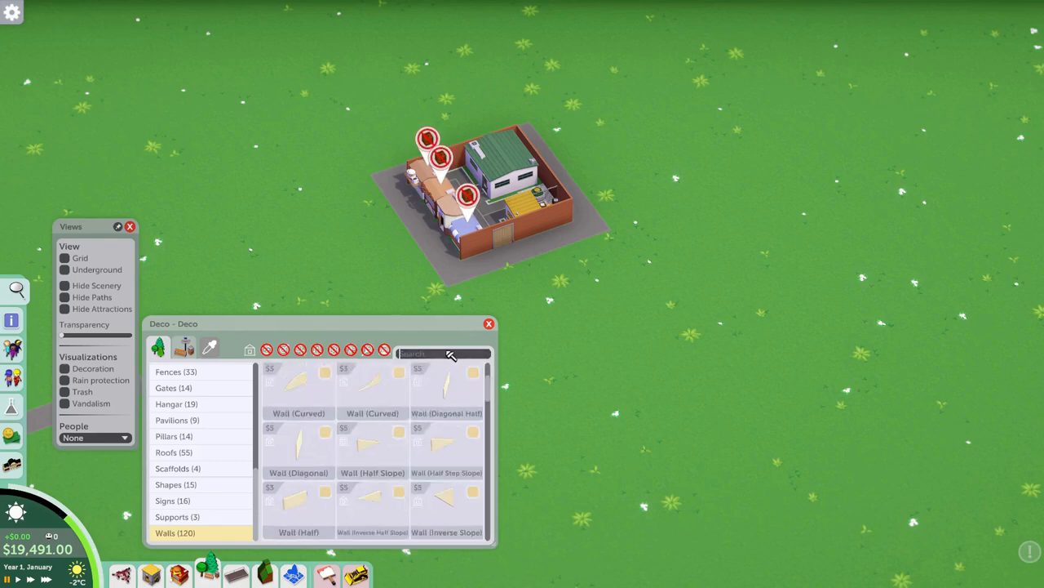
{"action": "type", "text": "half"}
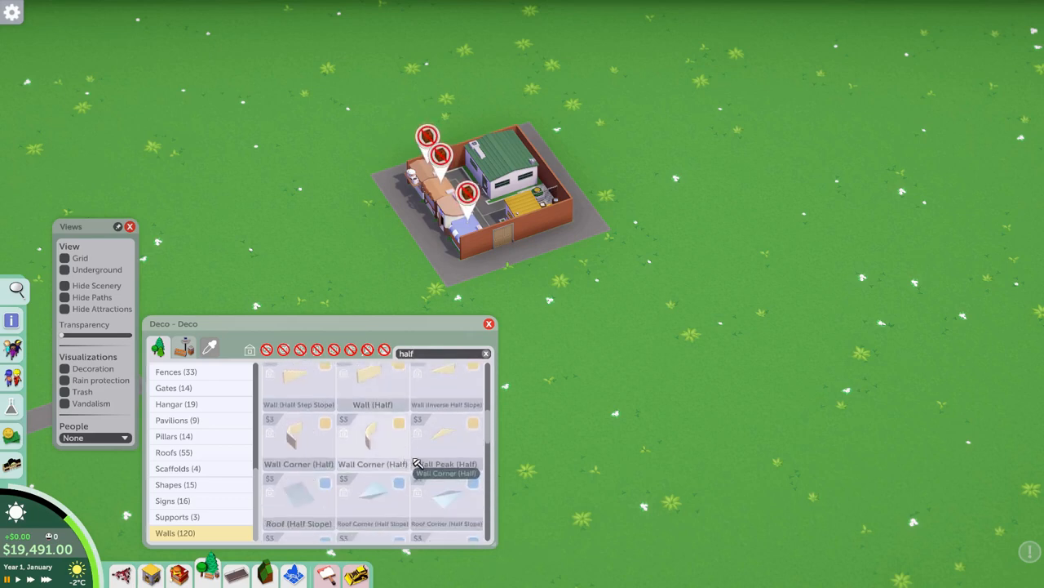
{"action": "scroll", "scroll_direction": "down", "scroll_amount": 3}
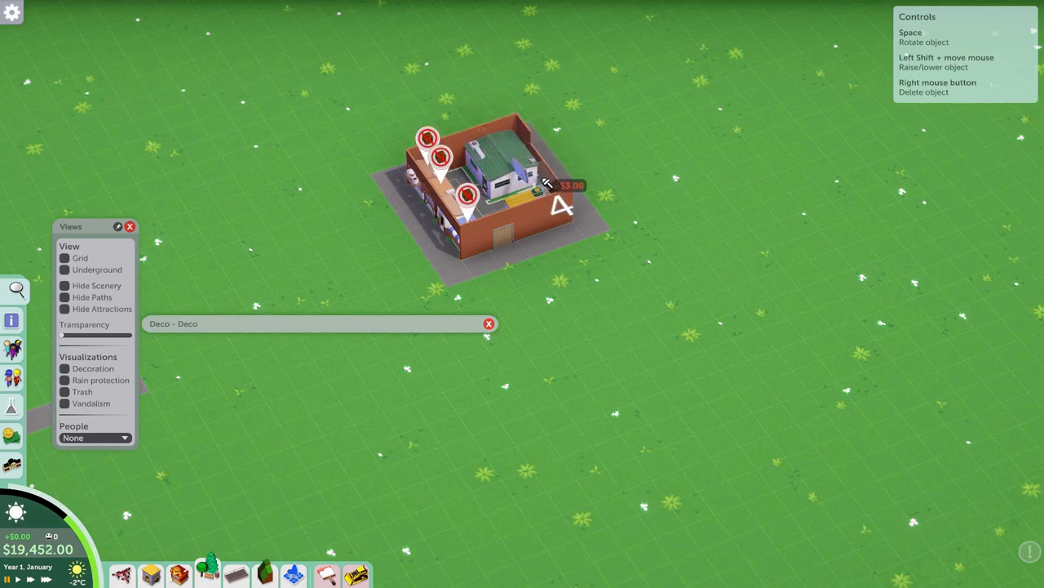
{"action": "left_click", "coordinate": [552, 182]}
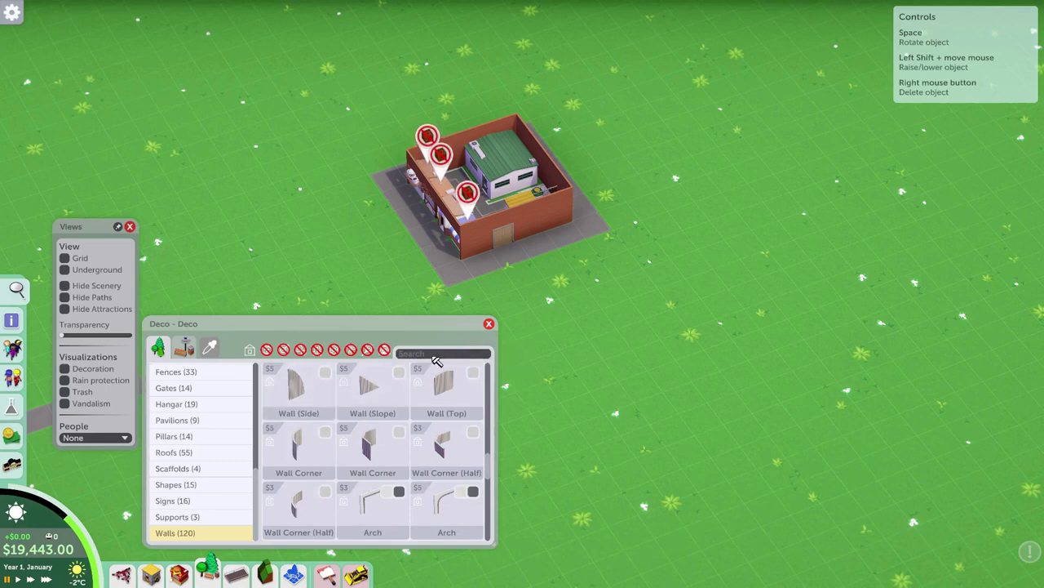
Search the deco list for 'roof' and select the Roof (Flat) piece.
{"action": "type", "text": "roof"}
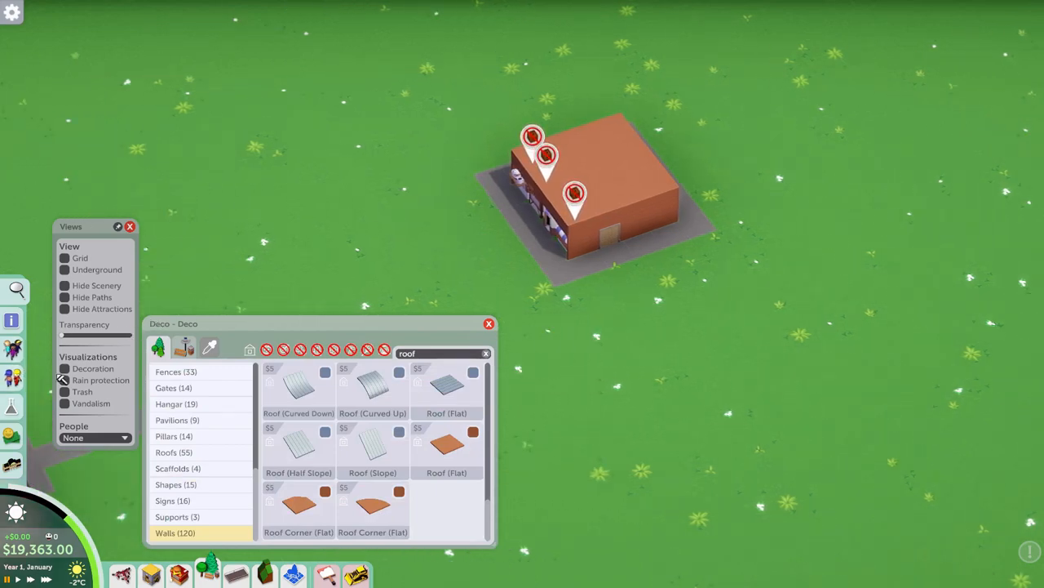
{"action": "left_click", "coordinate": [62, 369]}
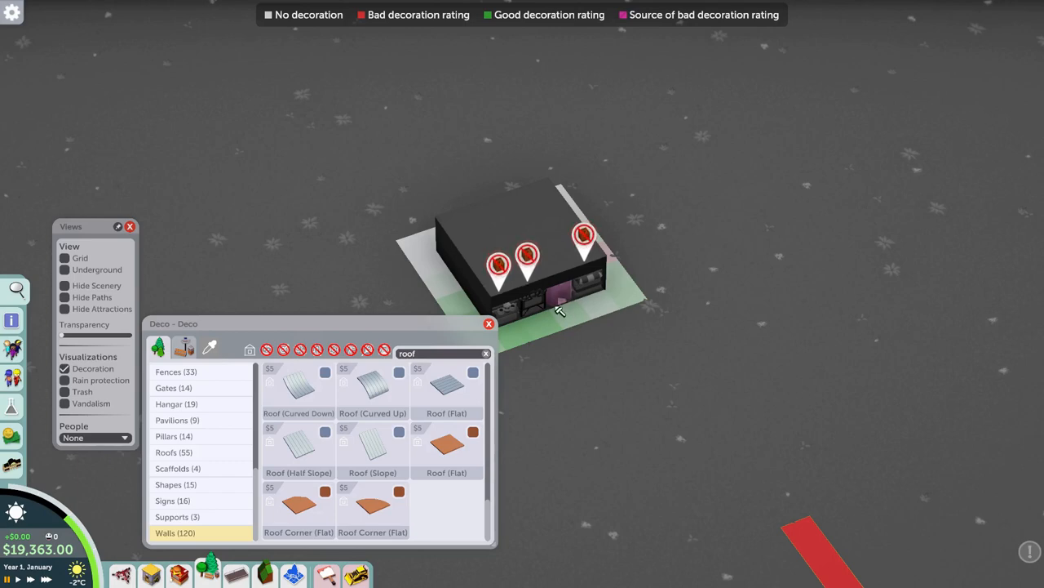
{"action": "mouse_move", "coordinate": [555, 297]}
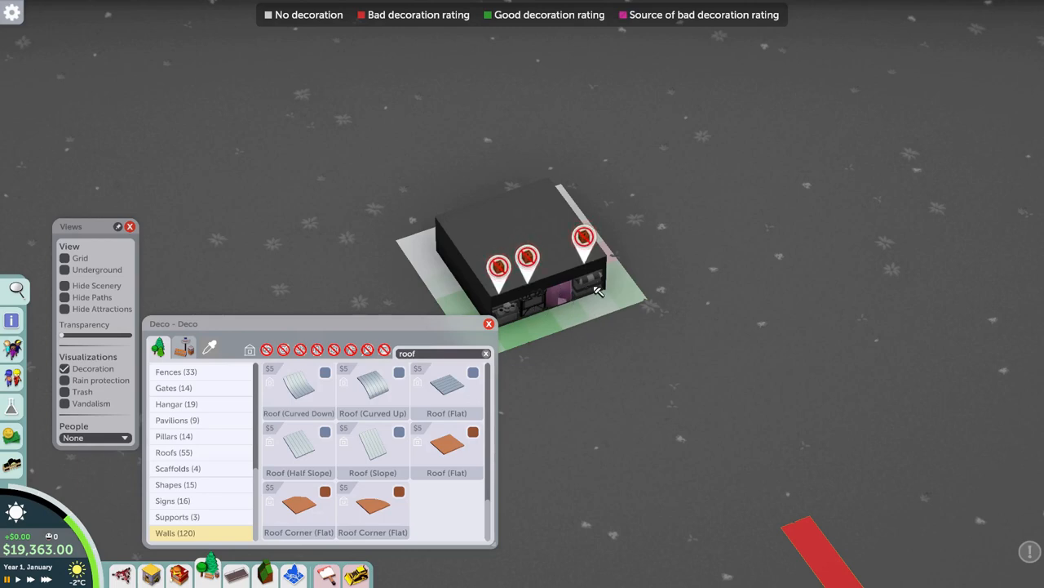
{"action": "mouse_move", "coordinate": [607, 297]}
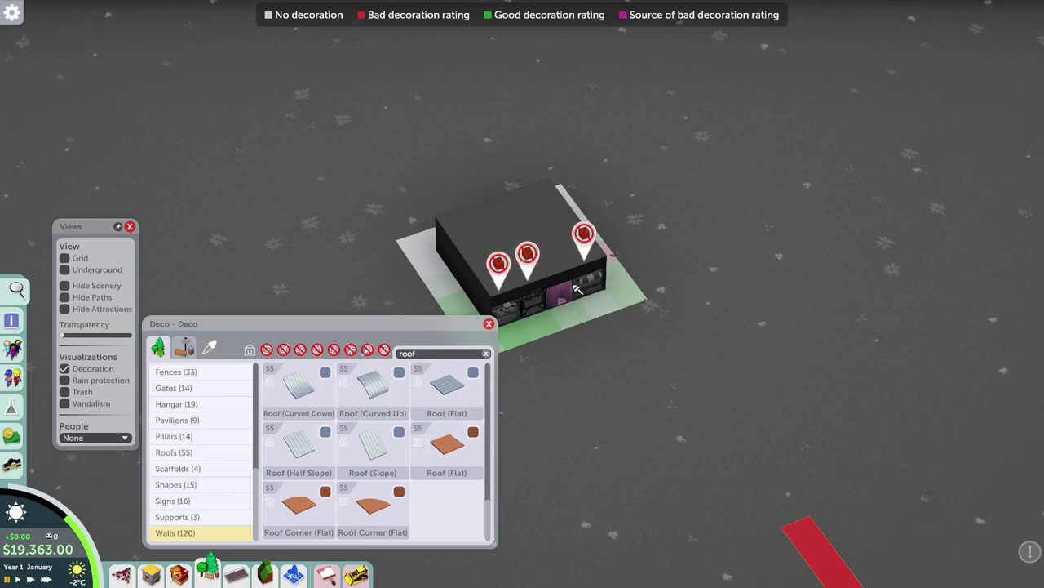
{"action": "mouse_move", "coordinate": [547, 333]}
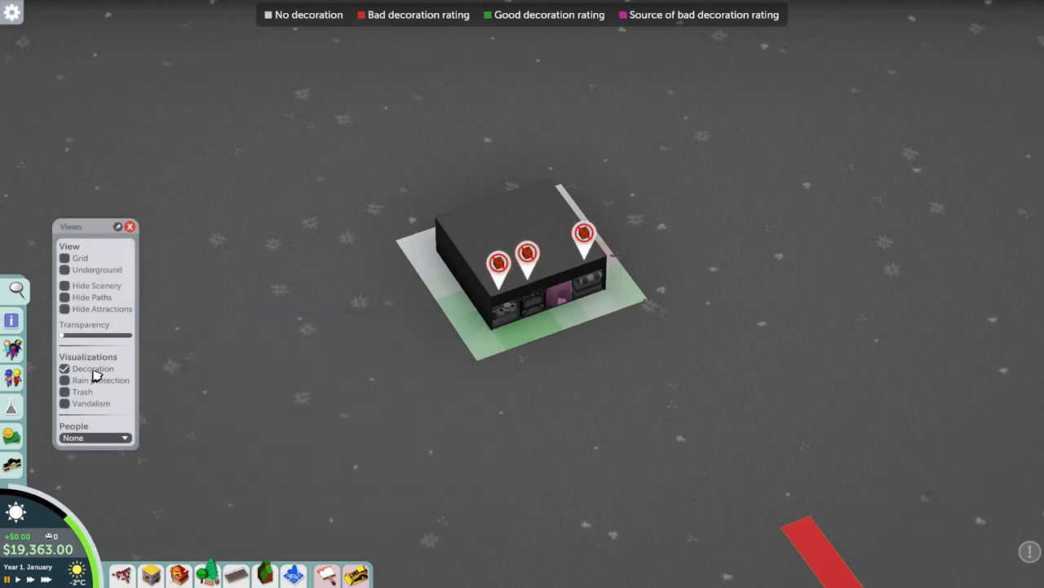
Turn off the decoration rating overlay in the Views panel.
{"action": "left_click", "coordinate": [64, 369]}
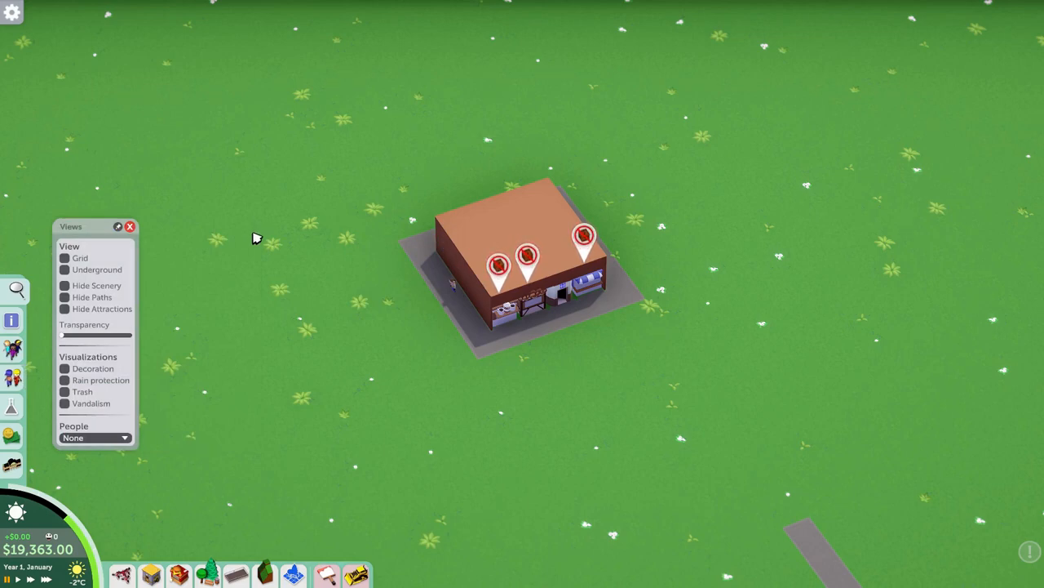
{"action": "mouse_move", "coordinate": [614, 241]}
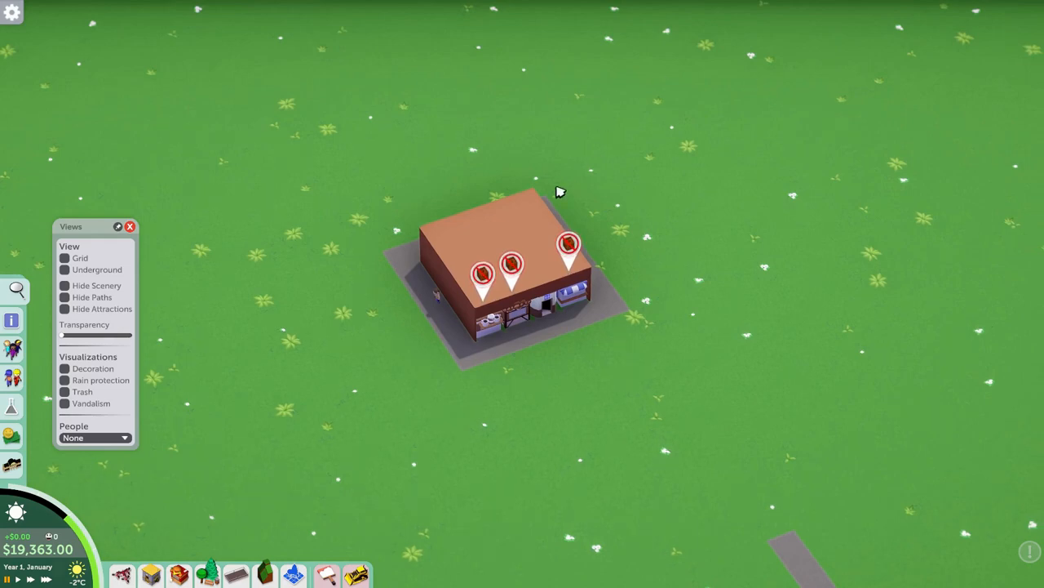
{"action": "mouse_move", "coordinate": [507, 75]}
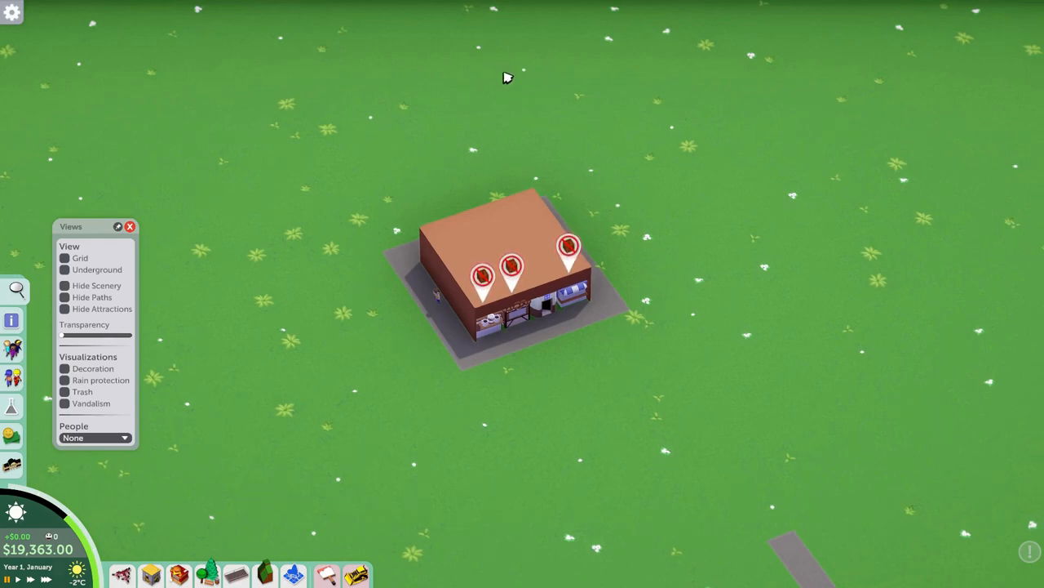
{"action": "mouse_move", "coordinate": [518, 134]}
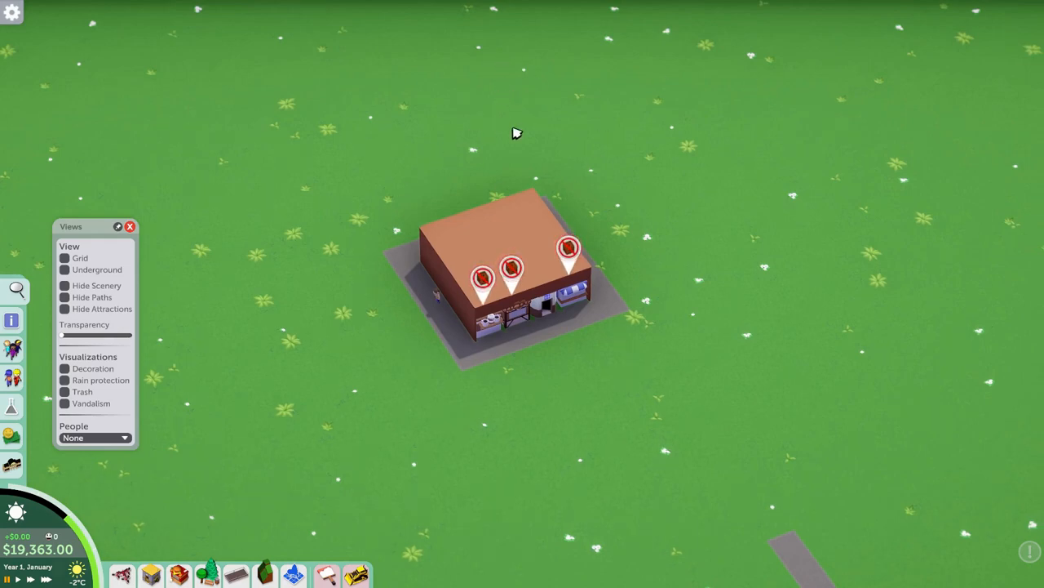
{"action": "mouse_move", "coordinate": [571, 194]}
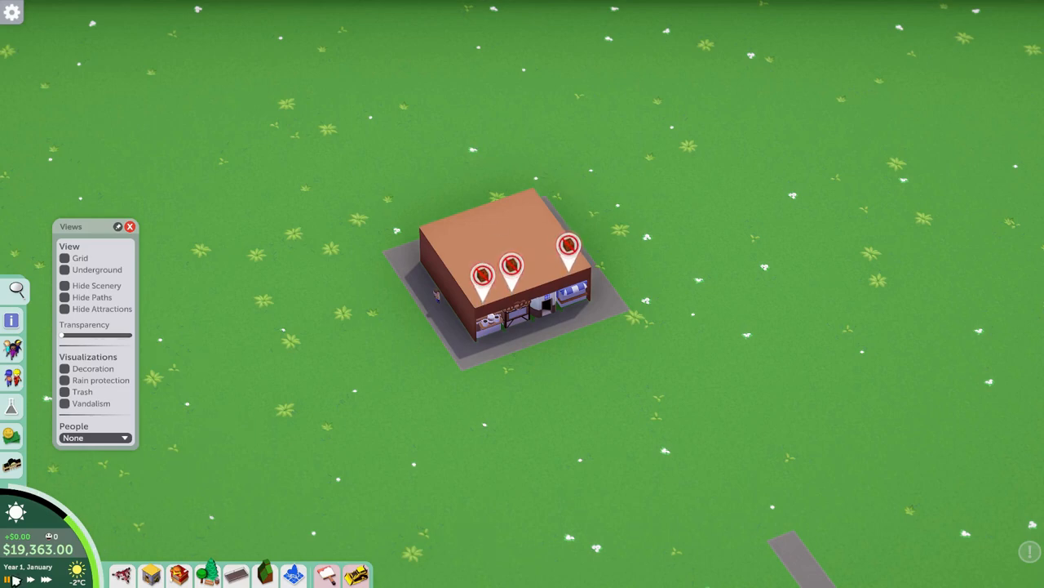
{"action": "mouse_move", "coordinate": [553, 213]}
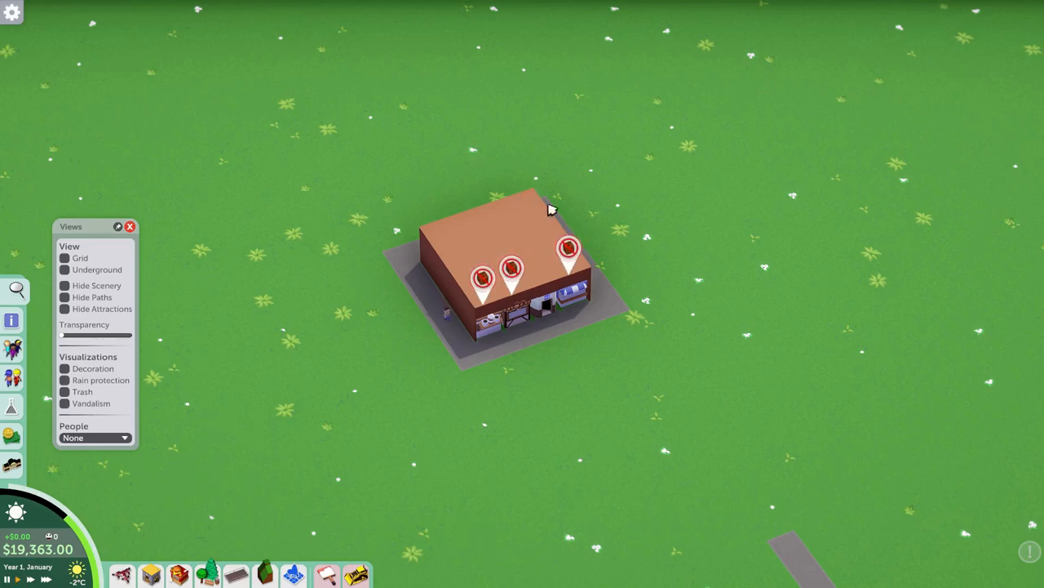
{"action": "mouse_move", "coordinate": [430, 162]}
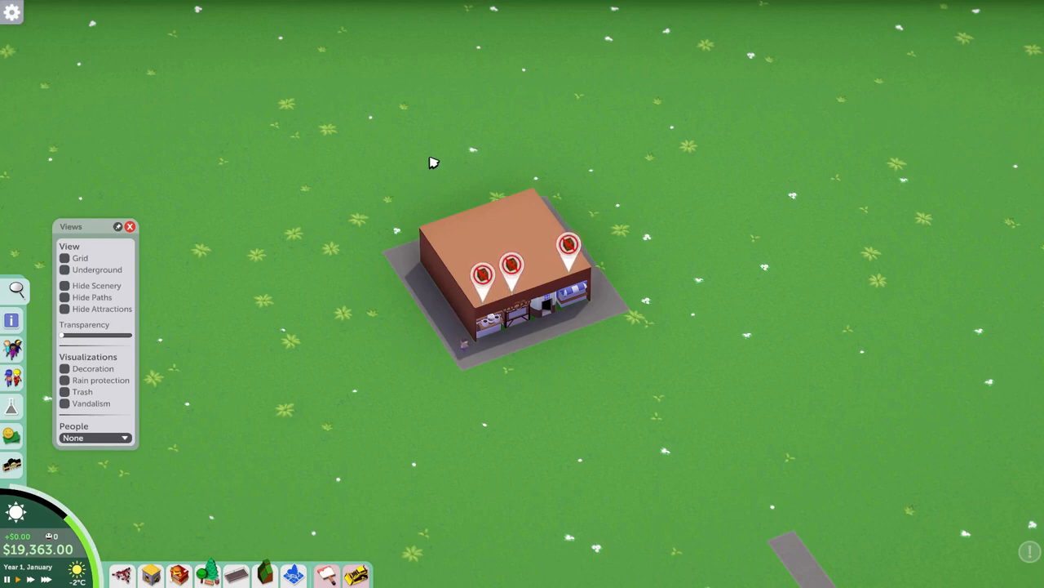
{"action": "mouse_move", "coordinate": [418, 175]}
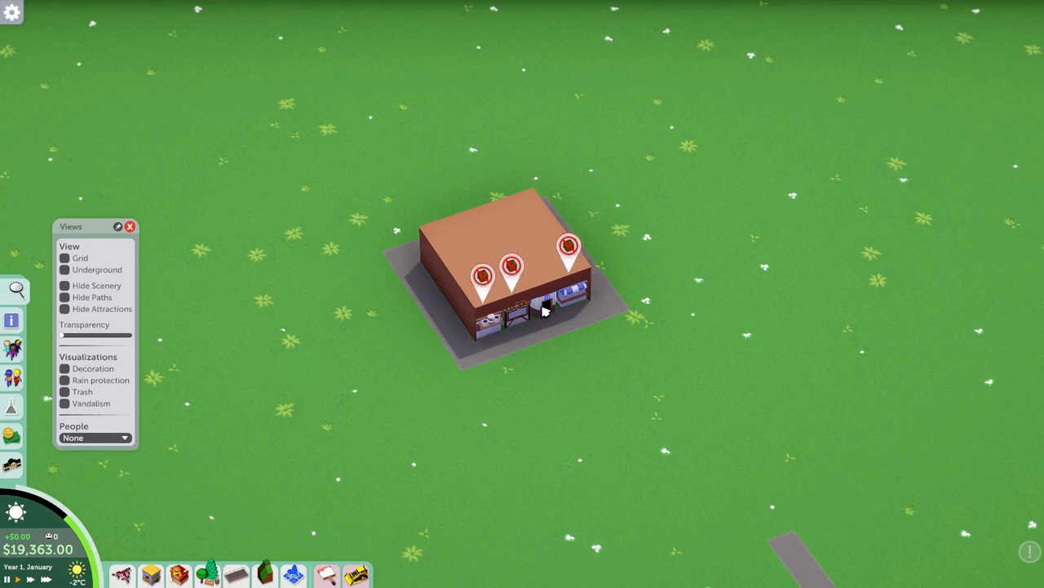
{"action": "mouse_move", "coordinate": [591, 318]}
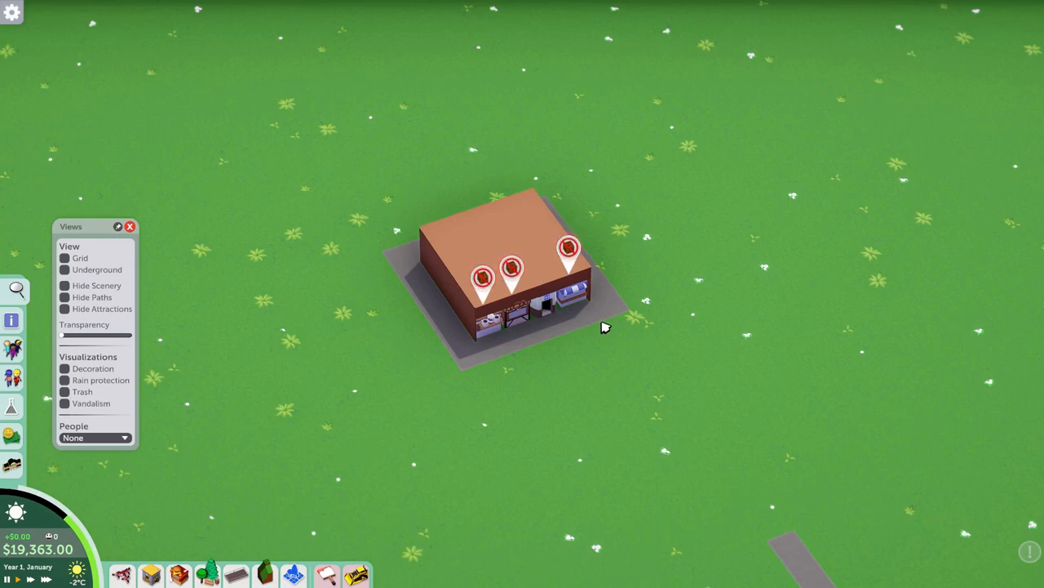
{"action": "mouse_move", "coordinate": [500, 330]}
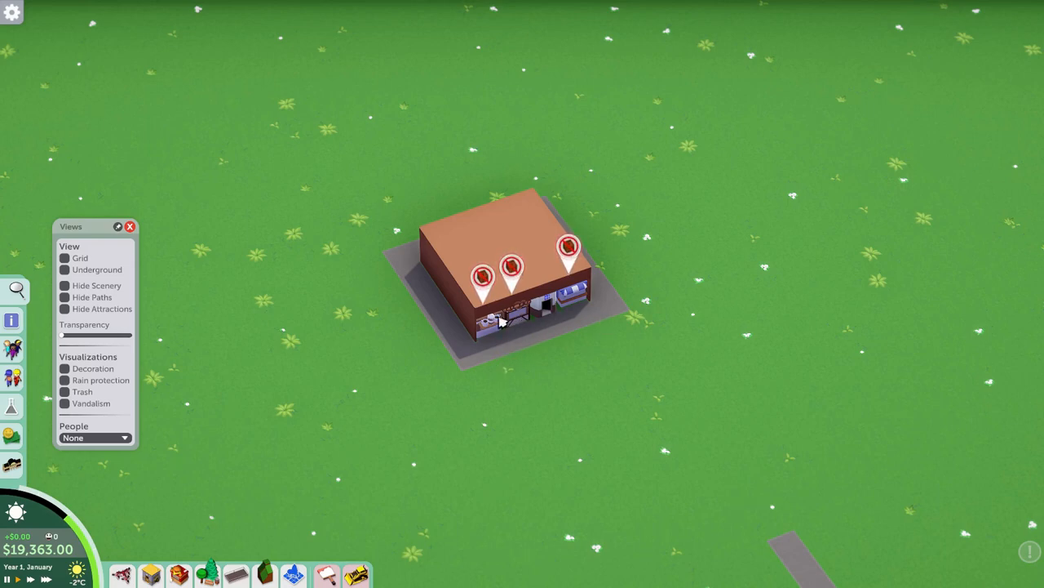
{"action": "mouse_move", "coordinate": [605, 330]}
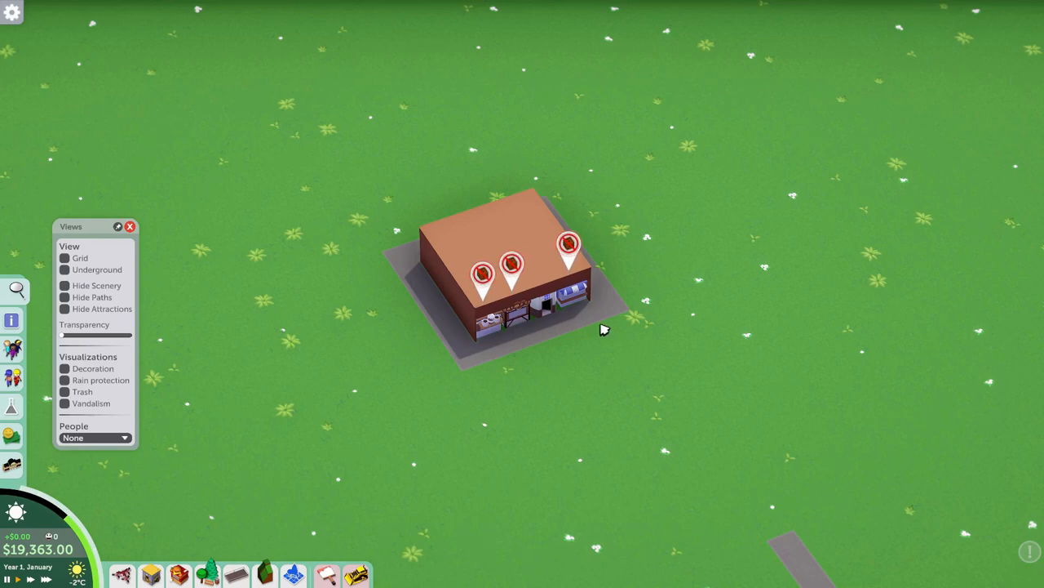
{"action": "mouse_move", "coordinate": [572, 261]}
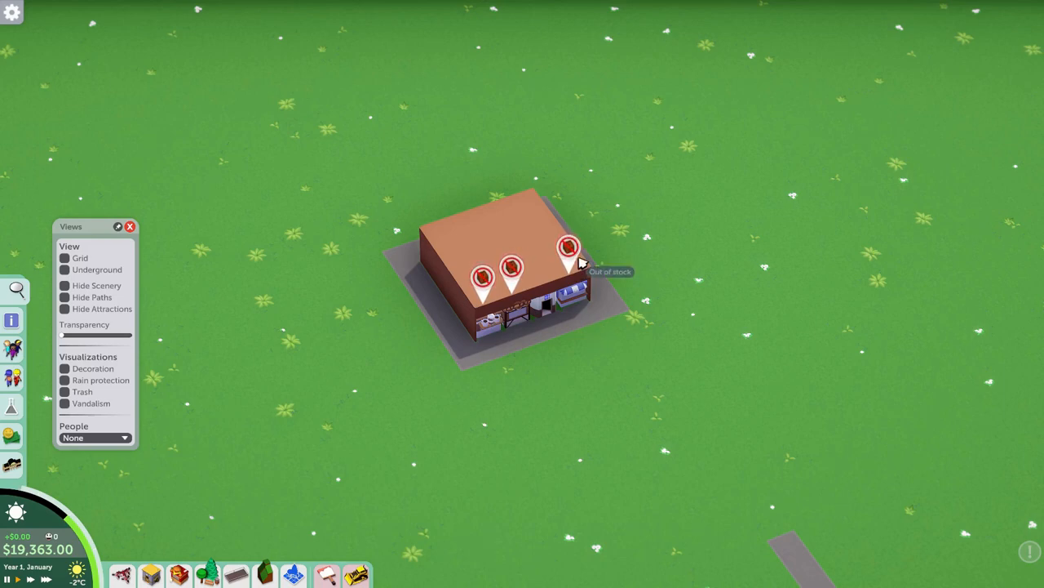
{"action": "mouse_move", "coordinate": [362, 287]}
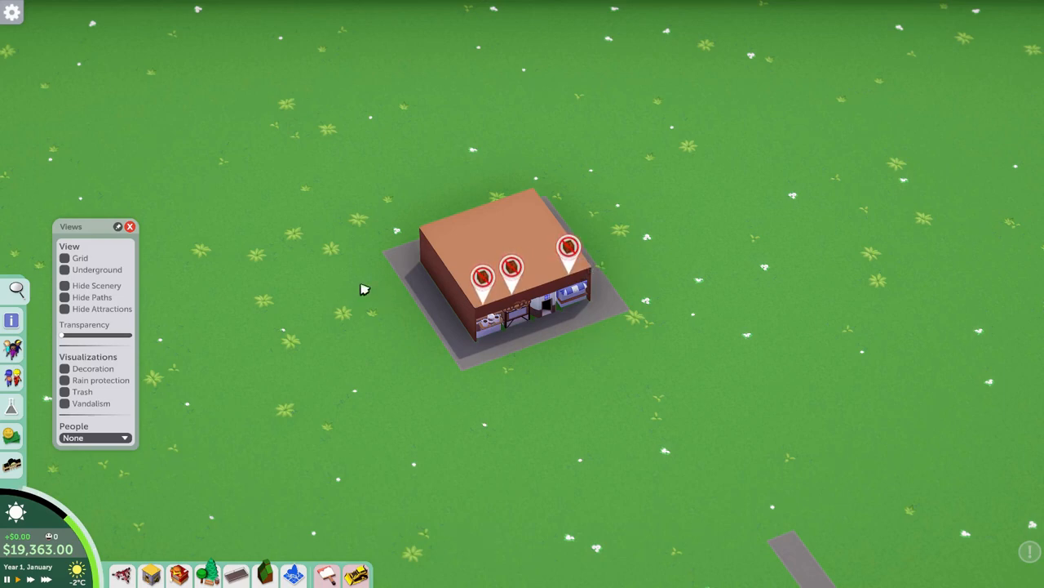
{"action": "mouse_move", "coordinate": [393, 239]}
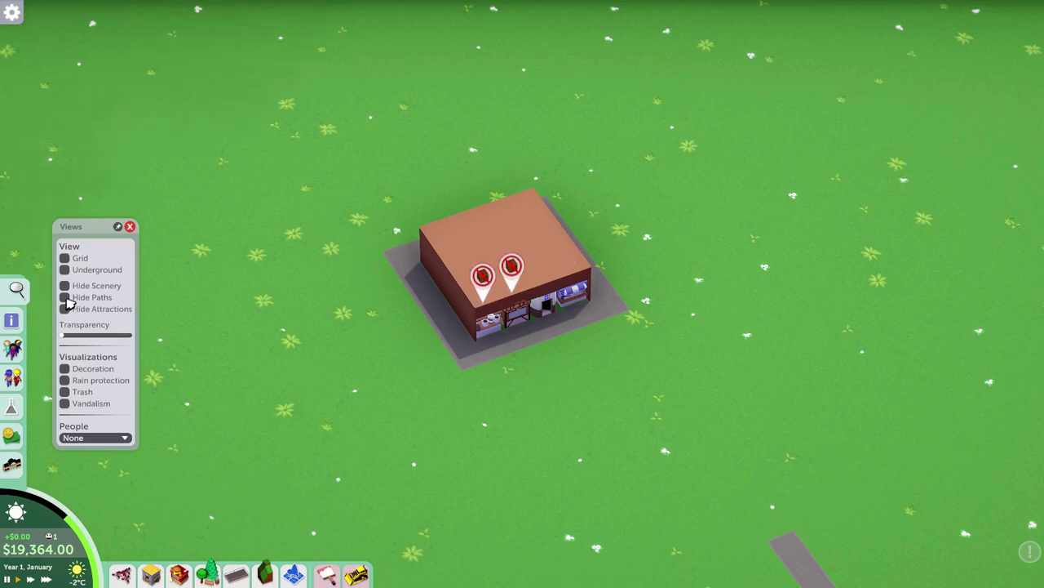
Enable Hide Scenery to expose the shops, depot and staff area inside.
{"action": "left_click", "coordinate": [64, 284]}
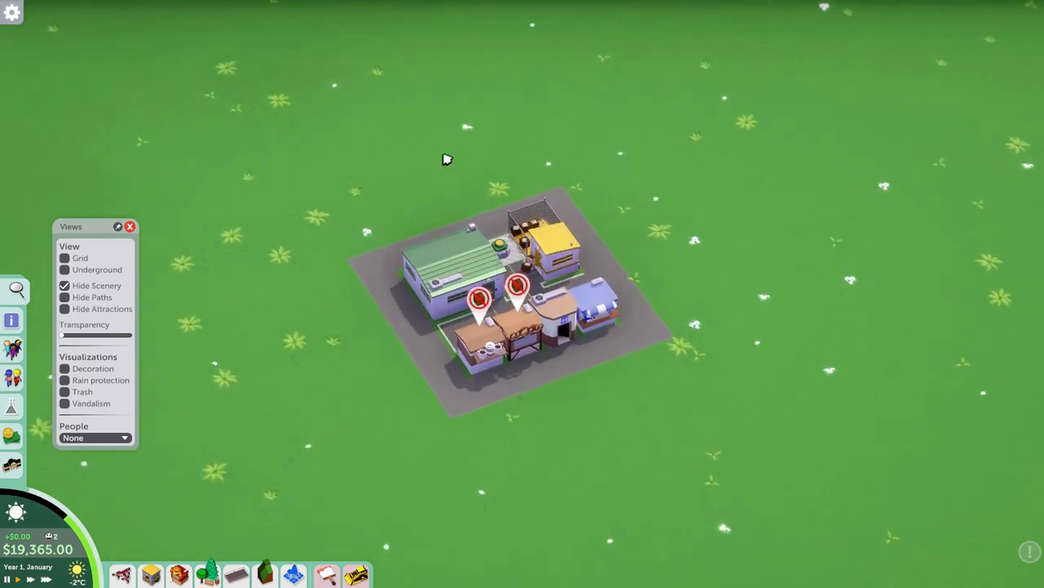
{"action": "mouse_move", "coordinate": [421, 134]}
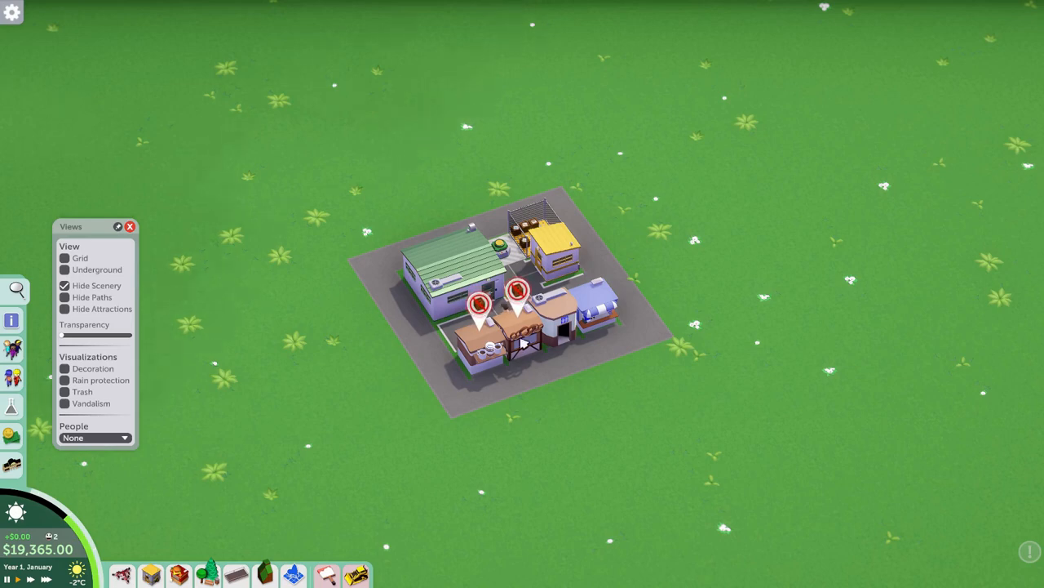
{"action": "mouse_move", "coordinate": [517, 196]}
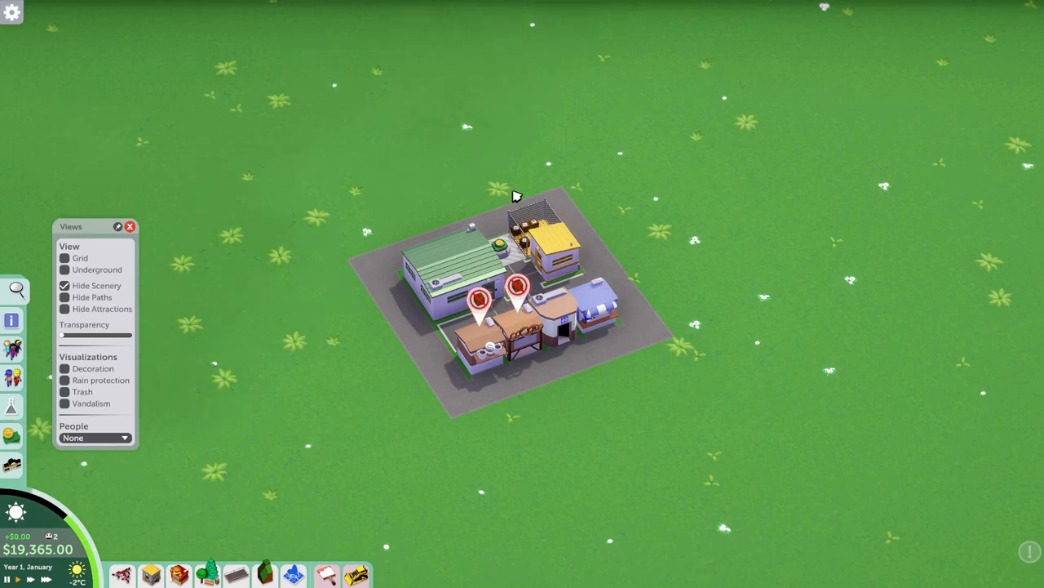